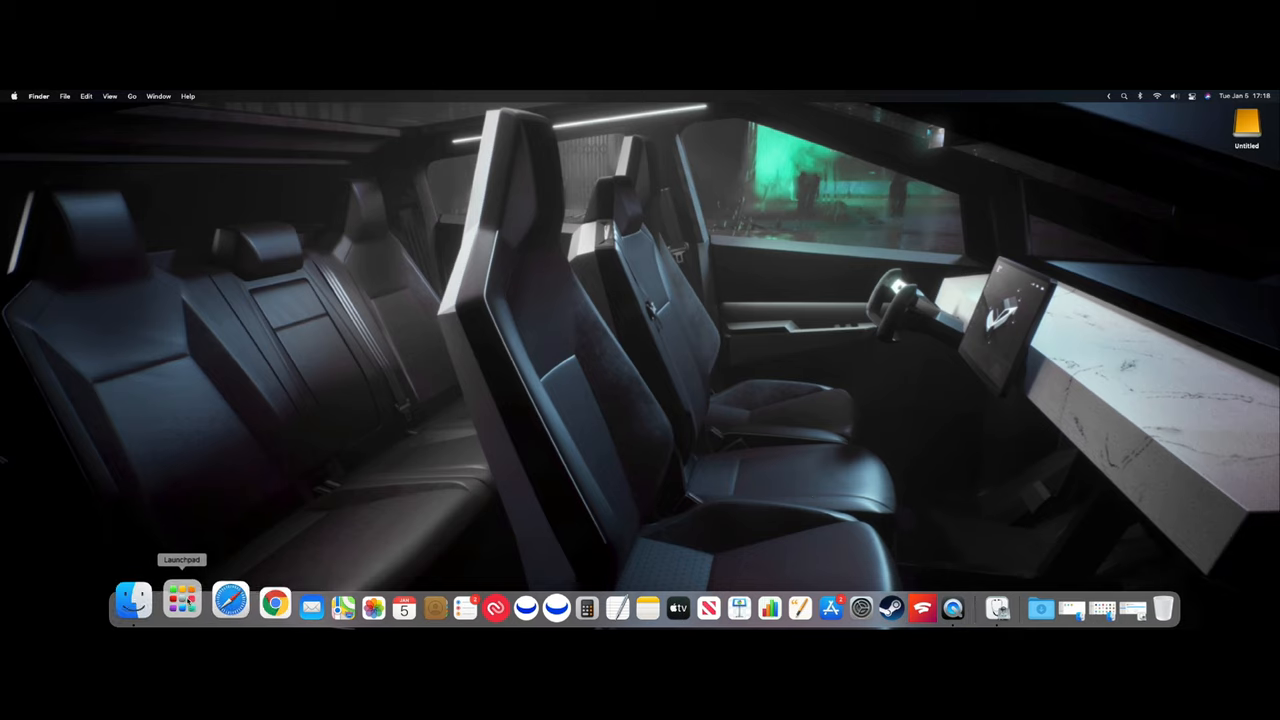
Launch Disk Utility from the Launchpad Other folder.
{"action": "left_click", "coordinate": [182, 608]}
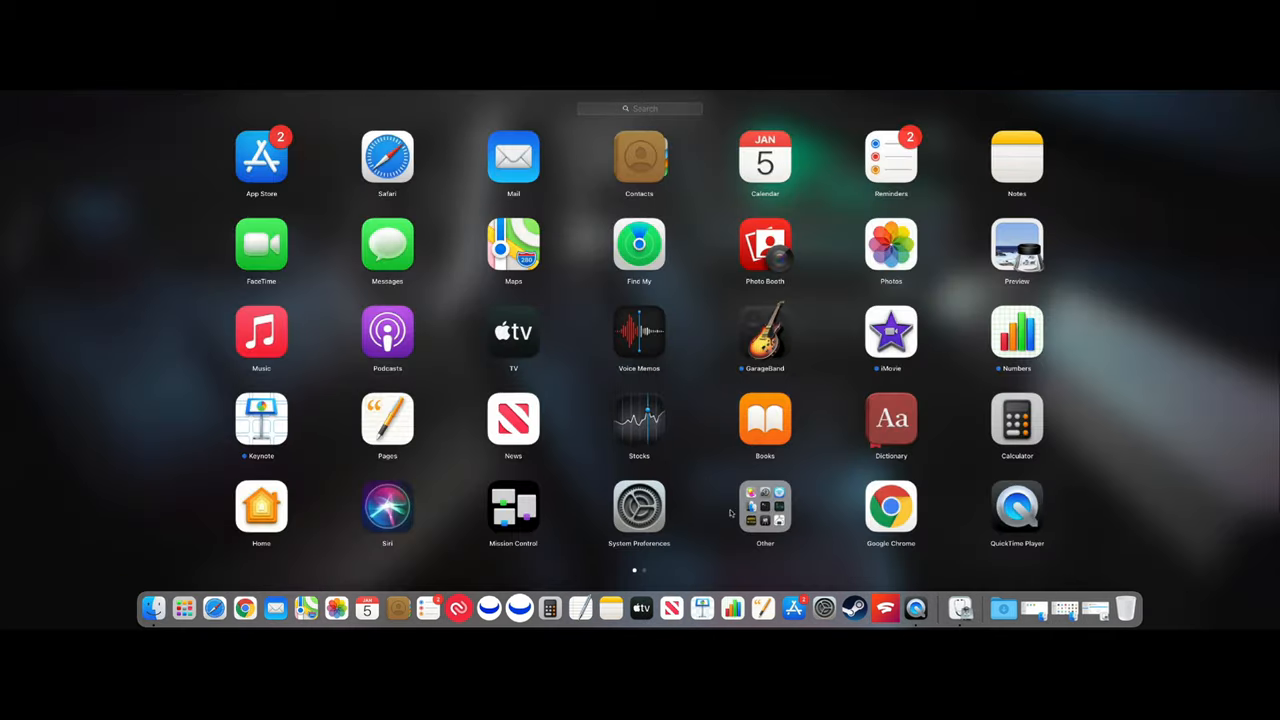
{"action": "left_click", "coordinate": [764, 504]}
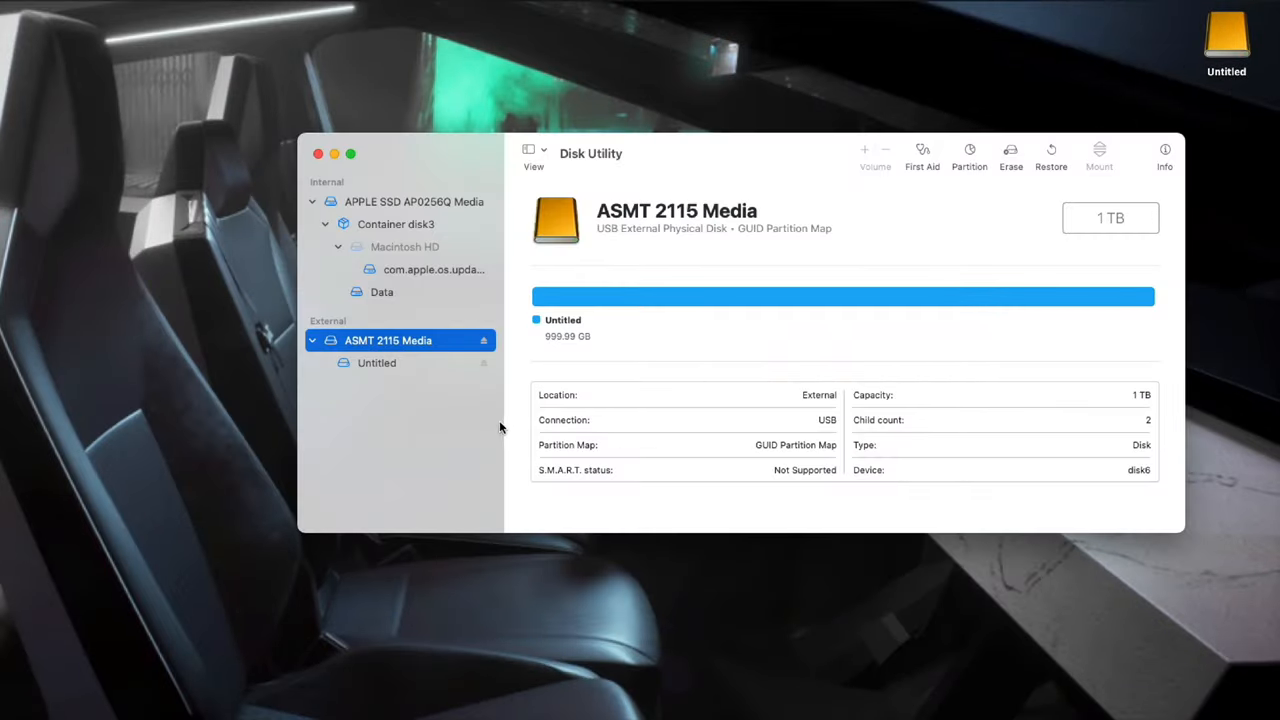
{"action": "mouse_move", "coordinate": [544, 152]}
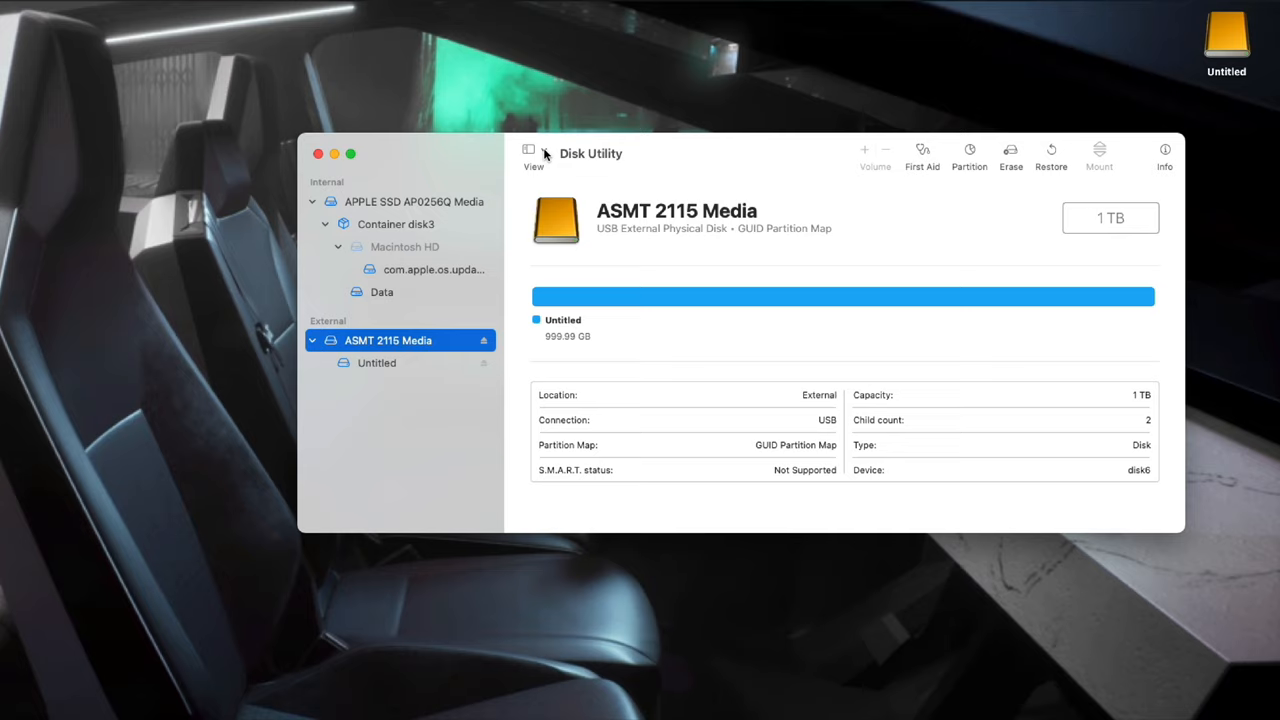
{"action": "left_click", "coordinate": [534, 152]}
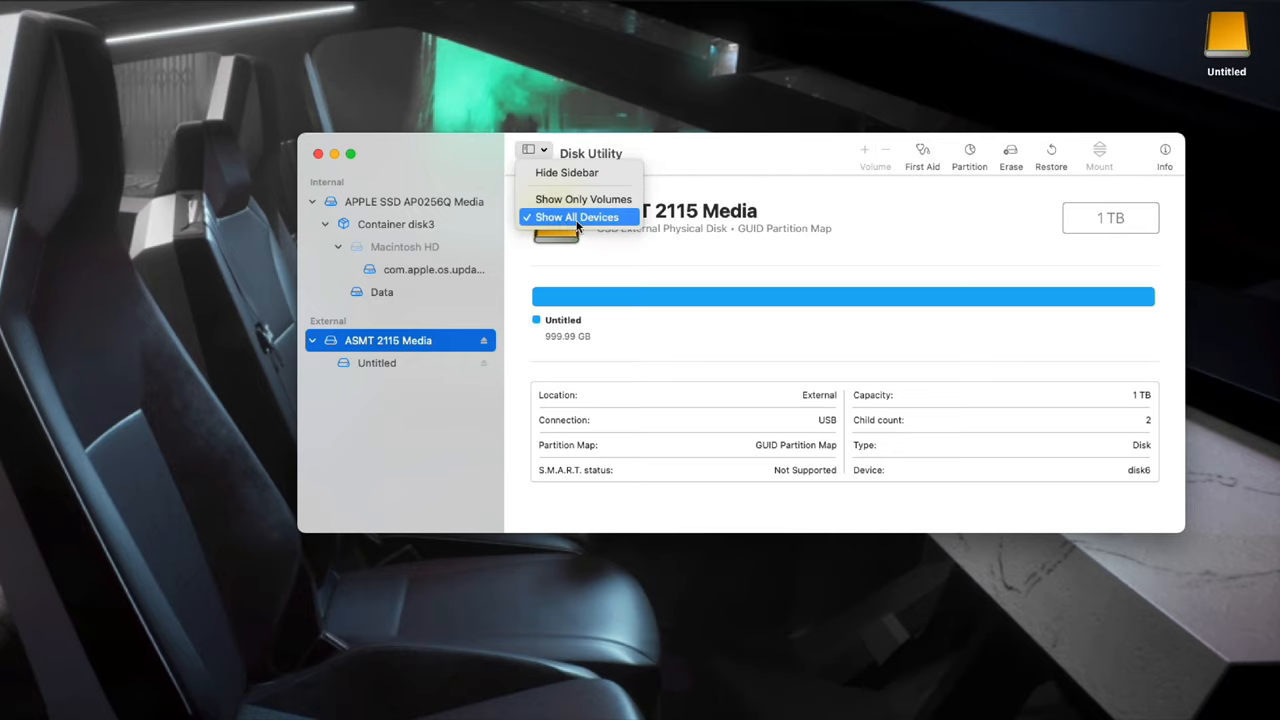
{"action": "left_click", "coordinate": [576, 216]}
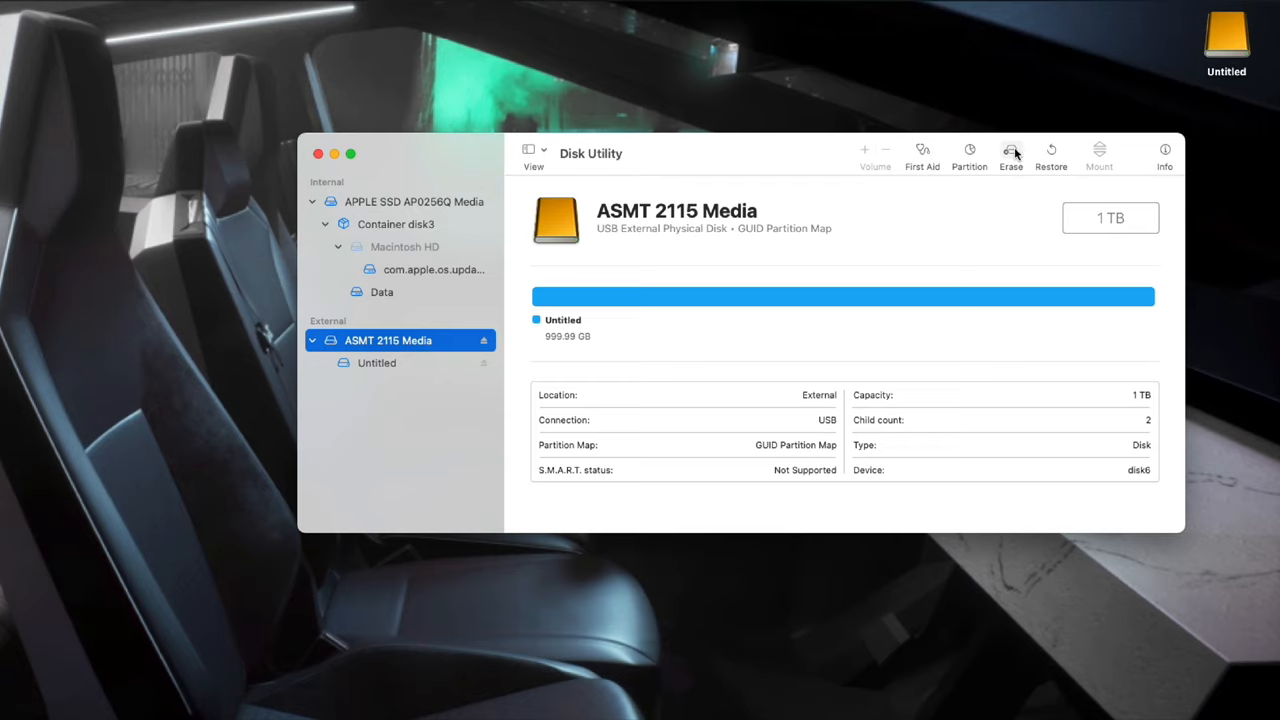
Erase the ASMT 2115 Media disk as APFS with the name 'Lamar MK SSD'.
{"action": "left_click", "coordinate": [1010, 150]}
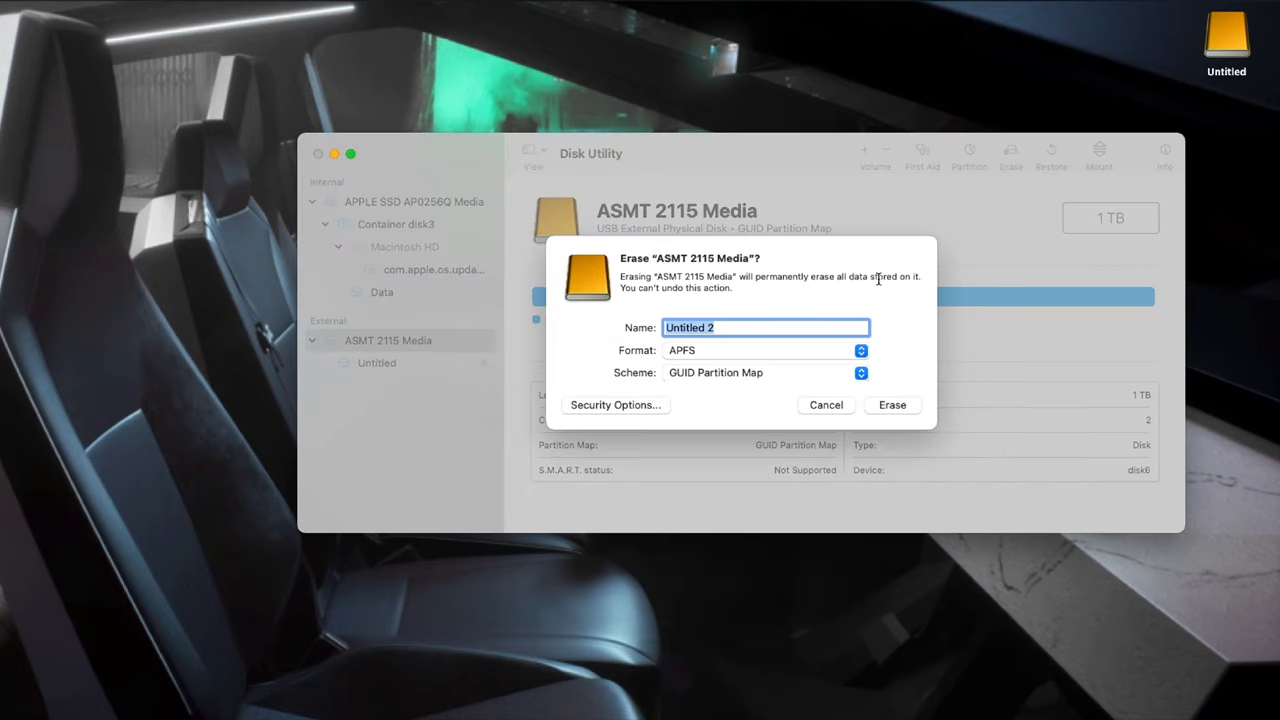
{"action": "type", "text": "Lamar"}
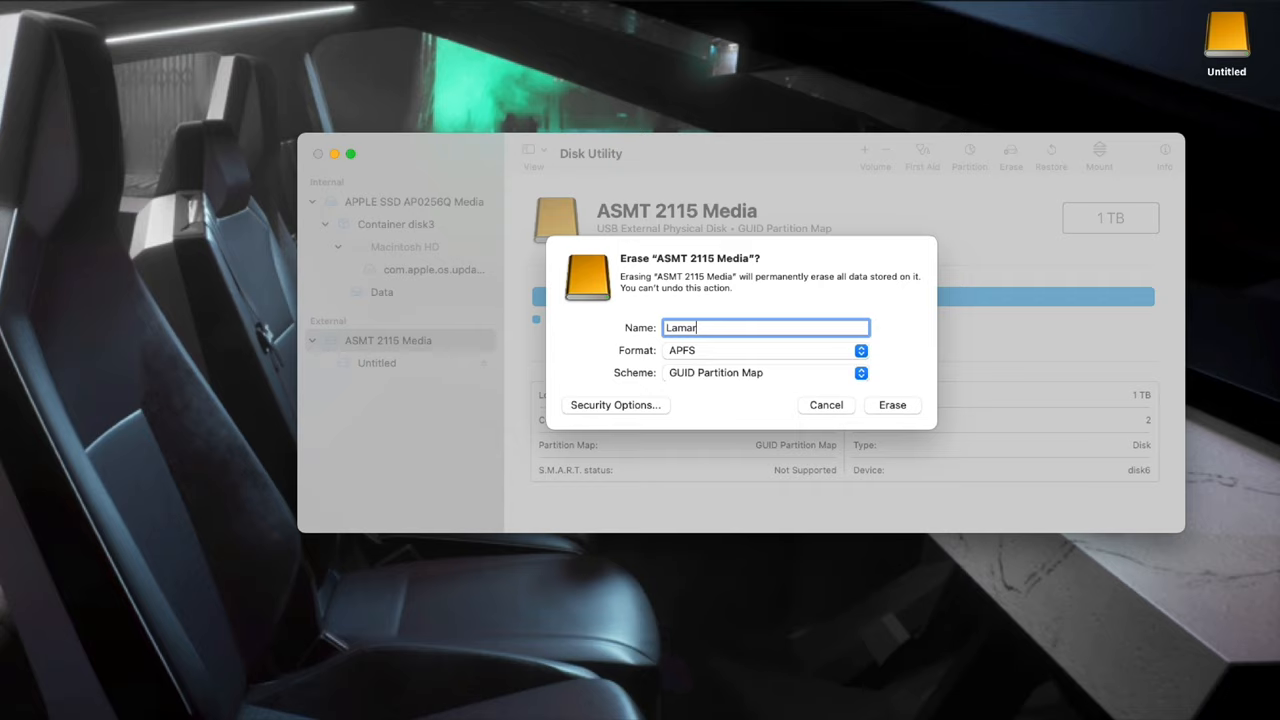
{"action": "type", "text": "MK S"}
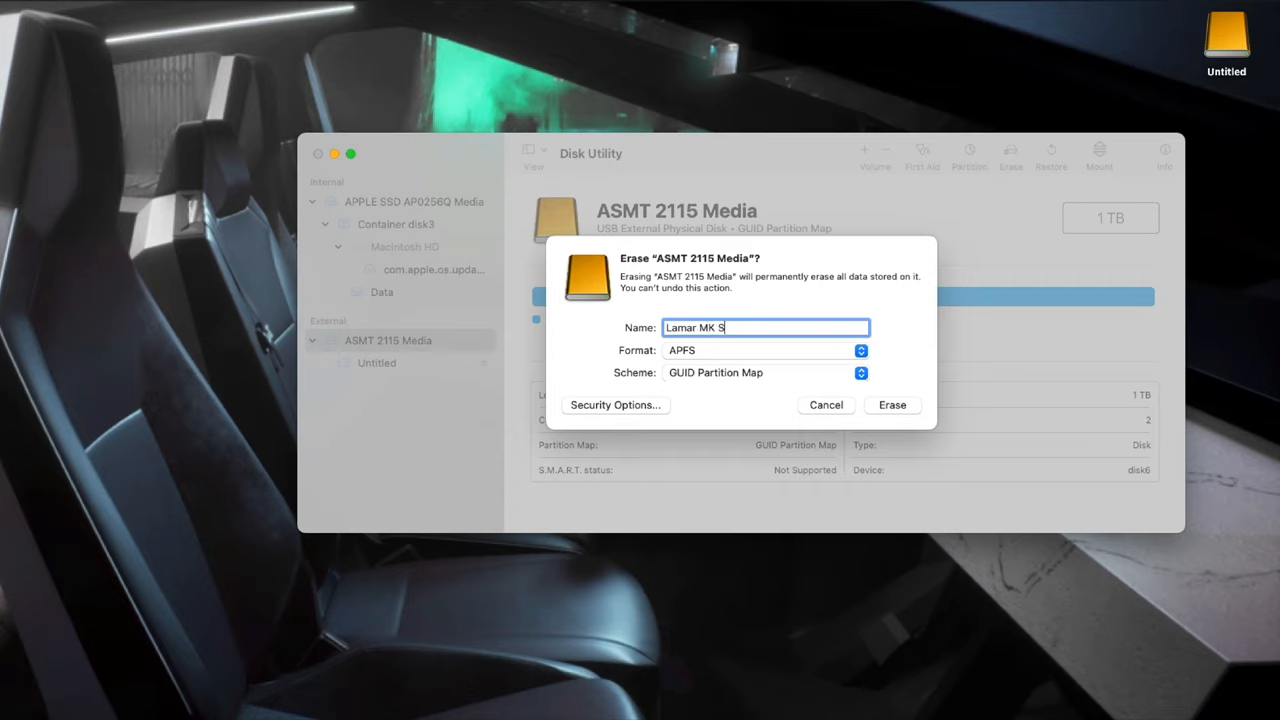
{"action": "type", "text": "SD"}
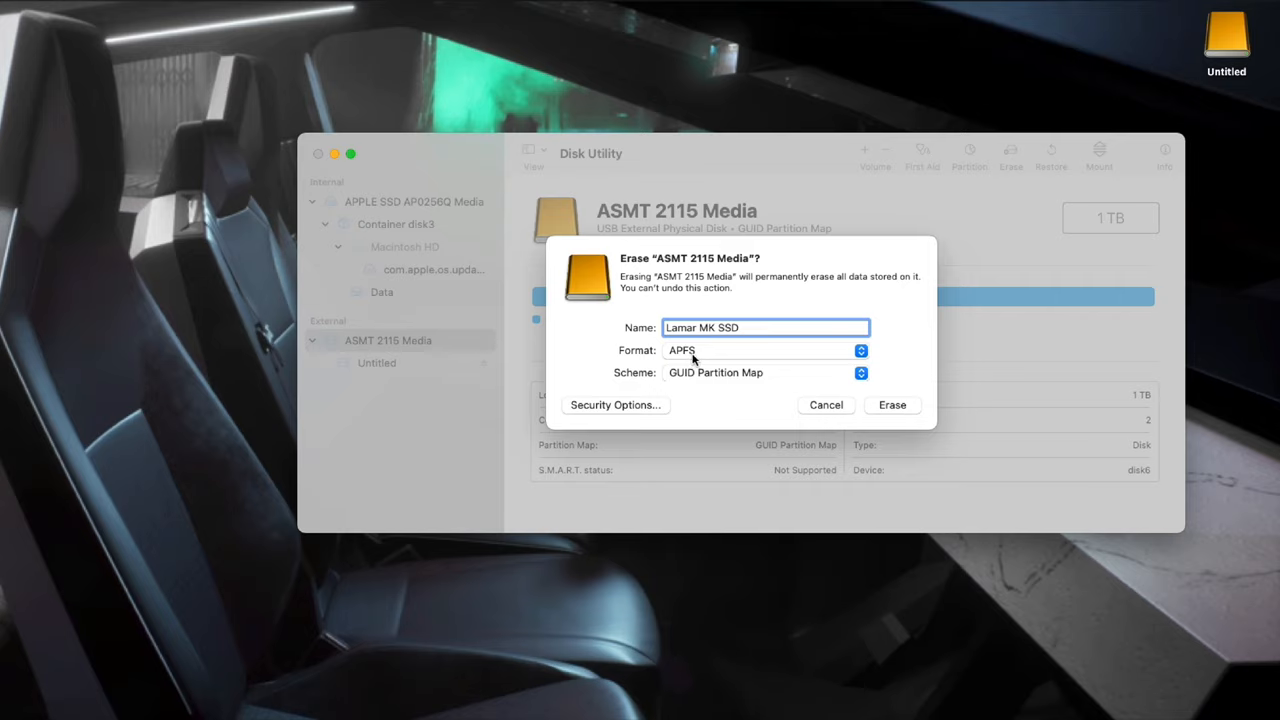
{"action": "mouse_move", "coordinate": [716, 362]}
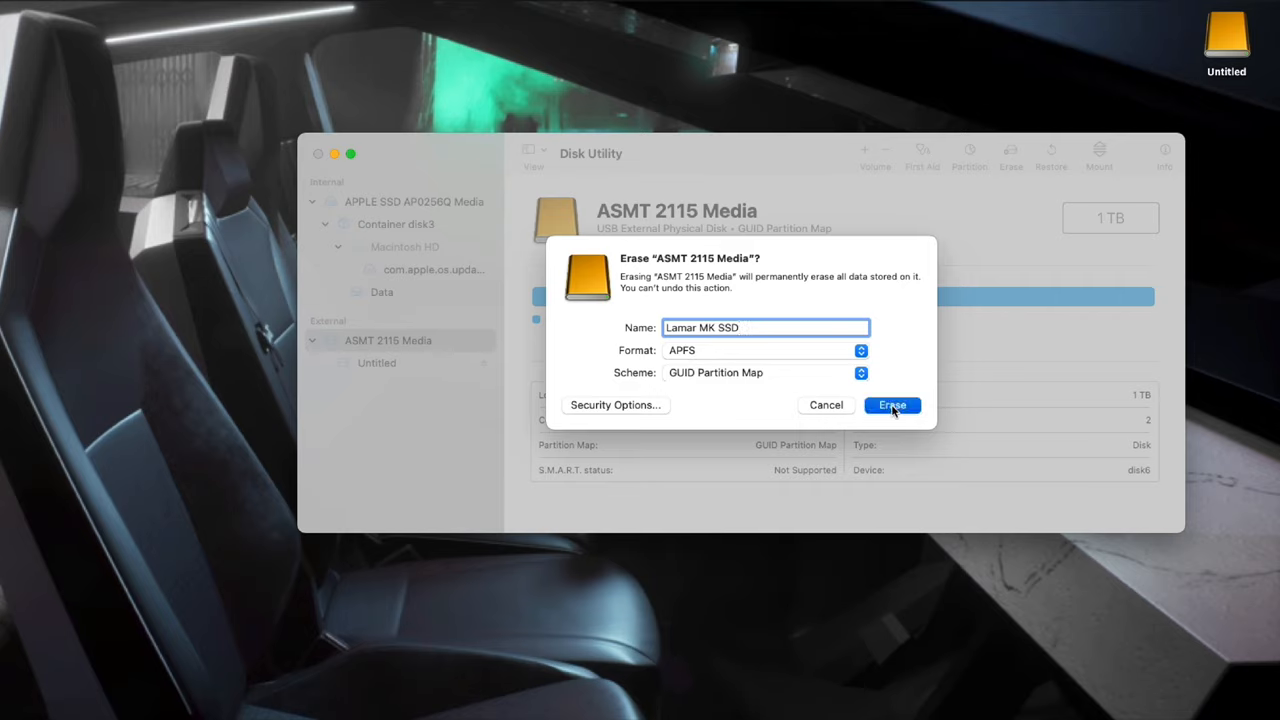
{"action": "left_click", "coordinate": [890, 404]}
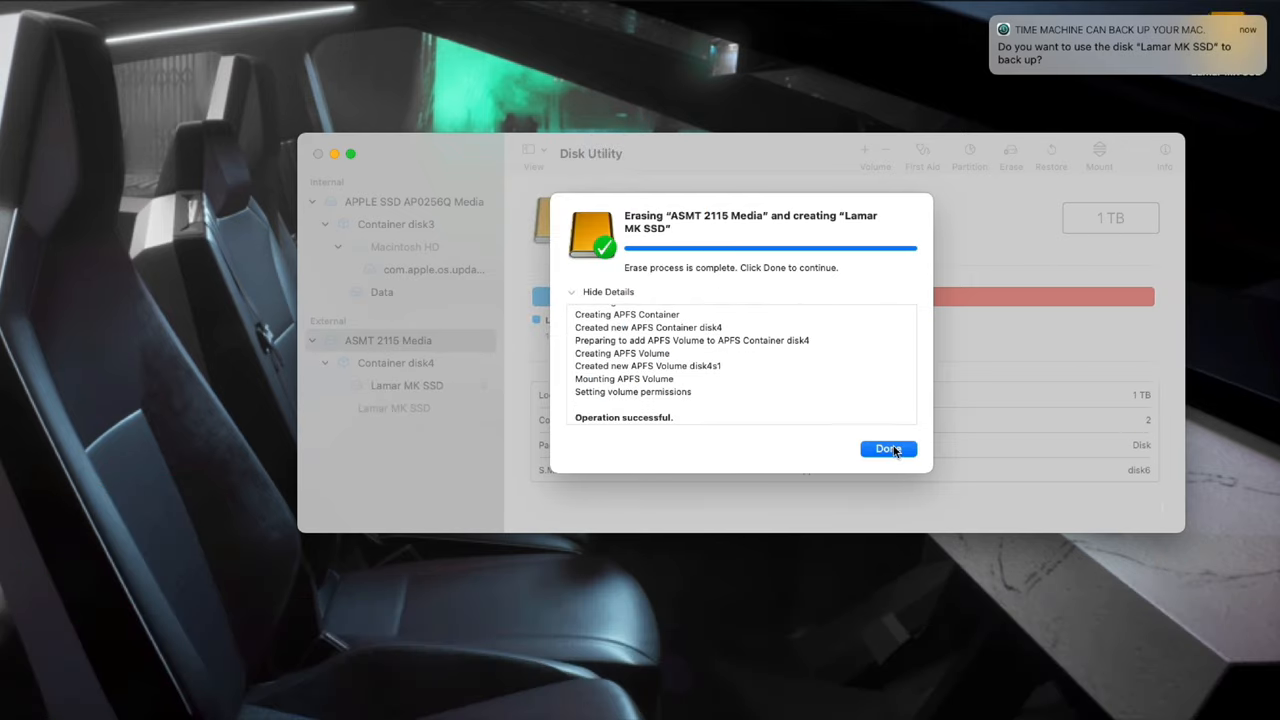
Dismiss the completed erase summary with Done.
{"action": "left_click", "coordinate": [888, 448]}
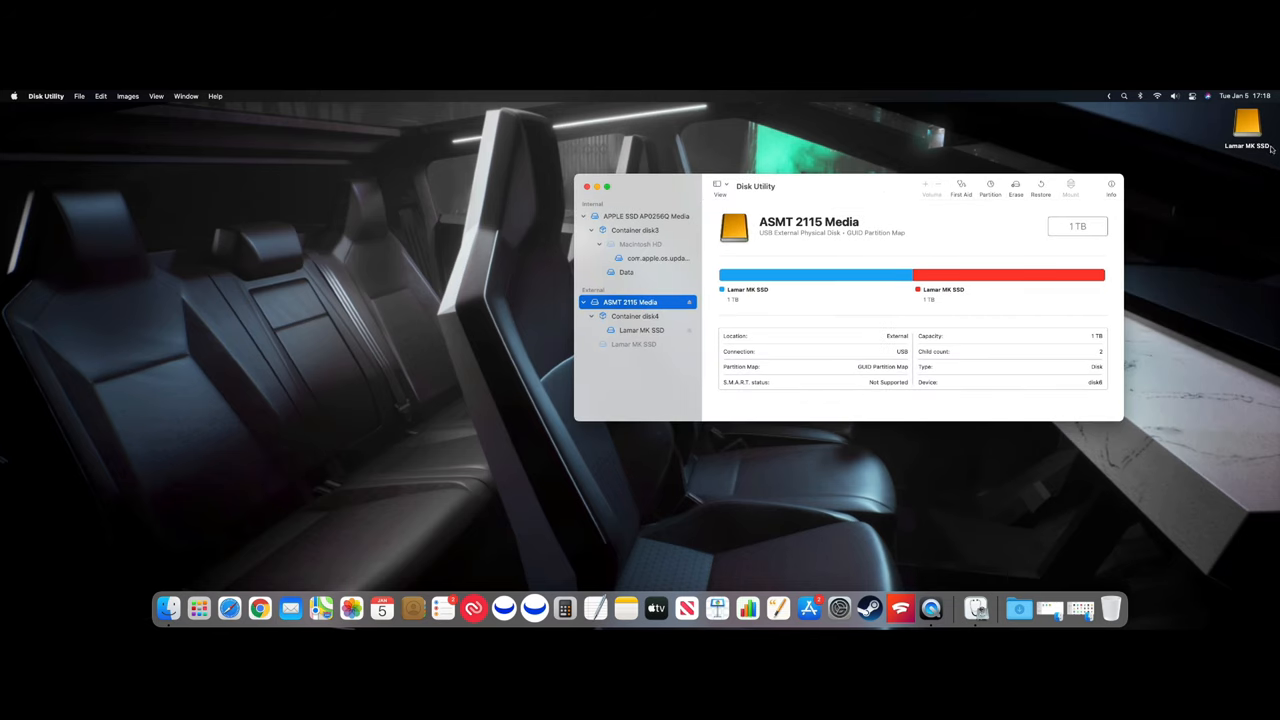
{"action": "mouse_move", "coordinate": [832, 232]}
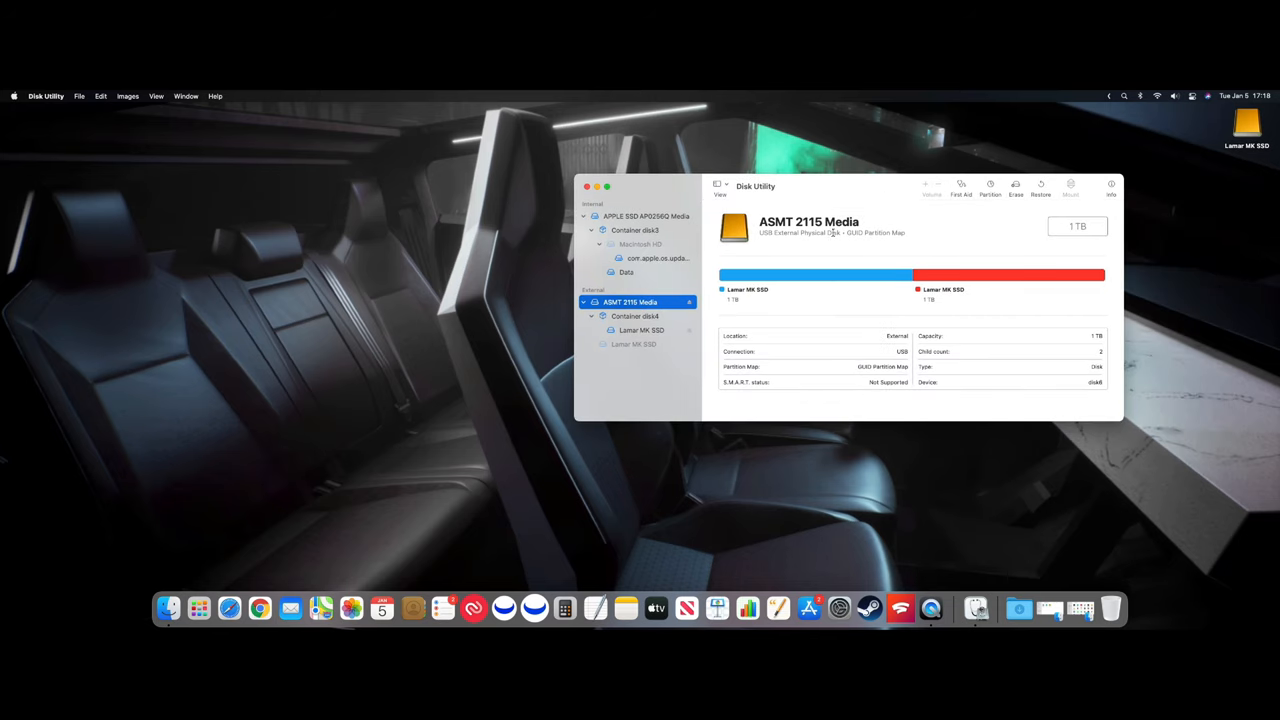
{"action": "mouse_move", "coordinate": [168, 608]}
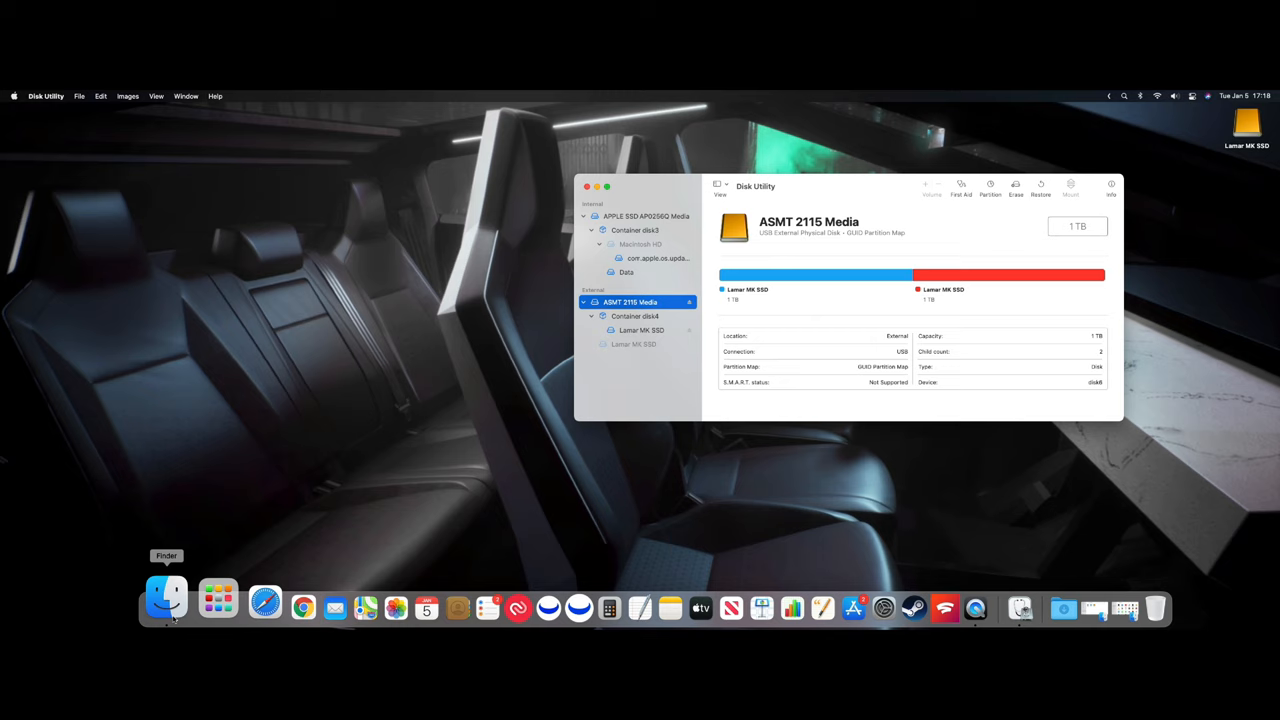
Enable External disks on the desktop in Finder Preferences and close the settings.
{"action": "left_click", "coordinate": [166, 608]}
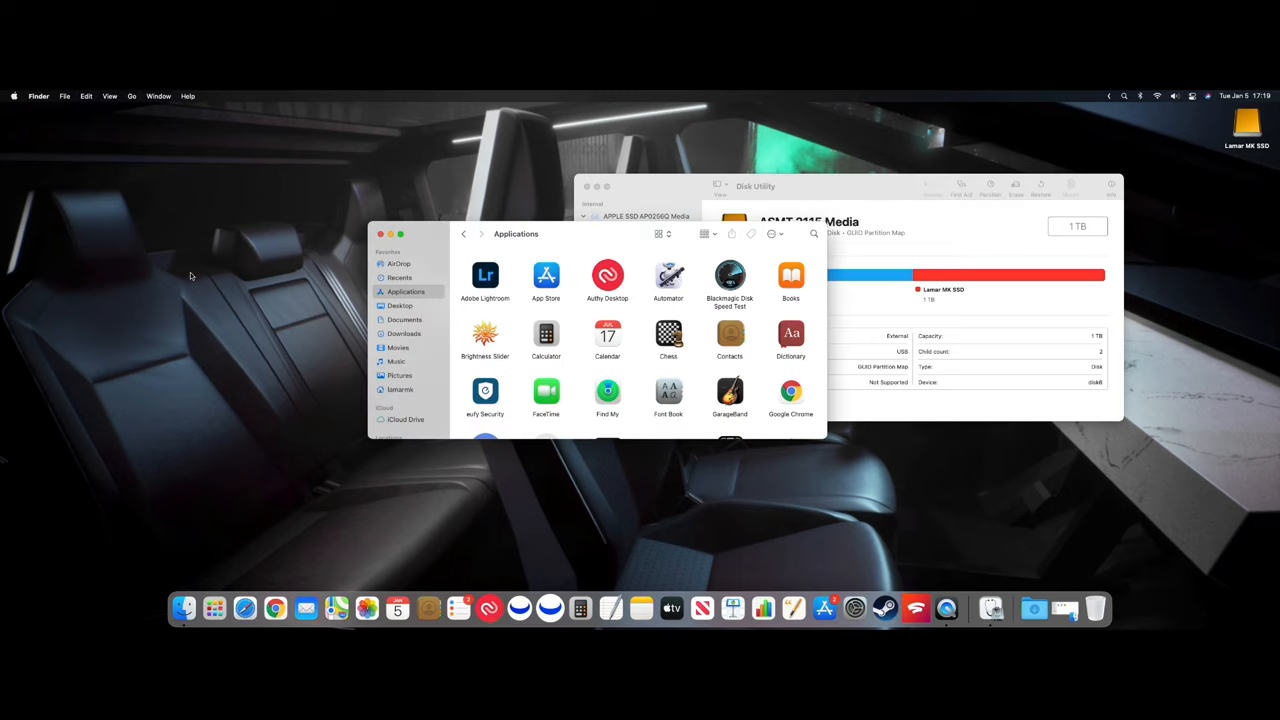
{"action": "left_click", "coordinate": [40, 96]}
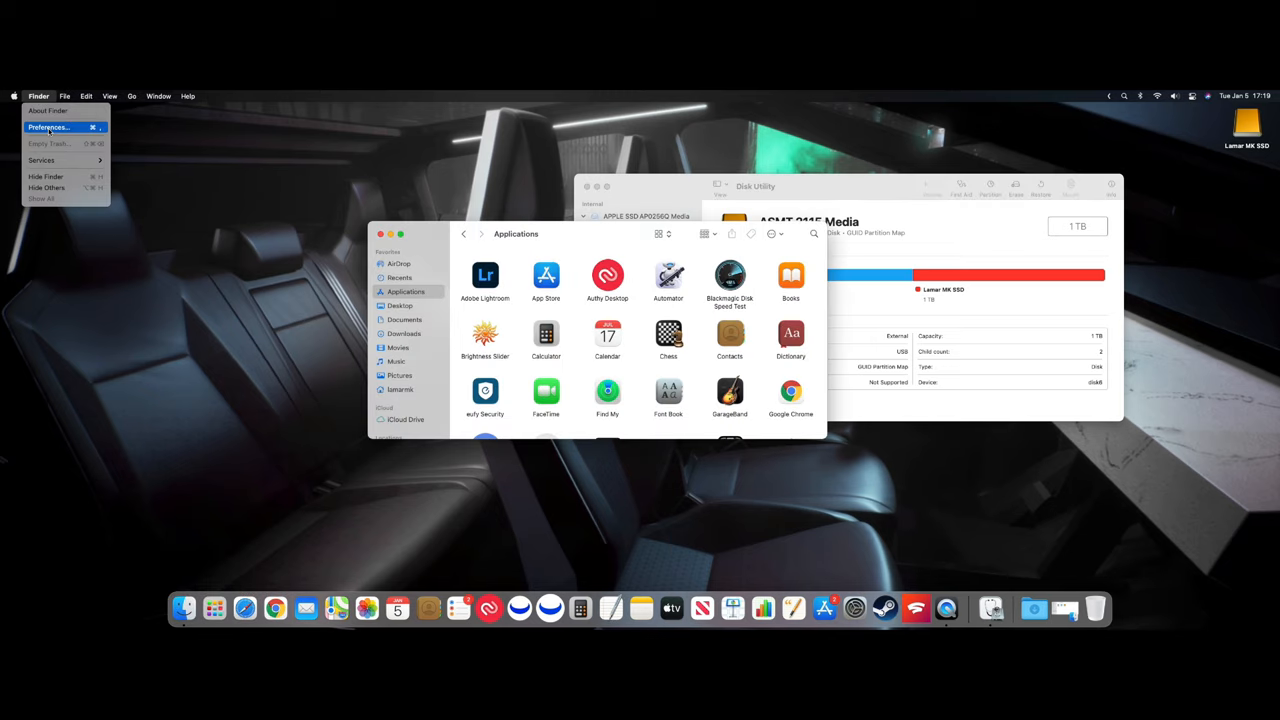
{"action": "left_click", "coordinate": [48, 128]}
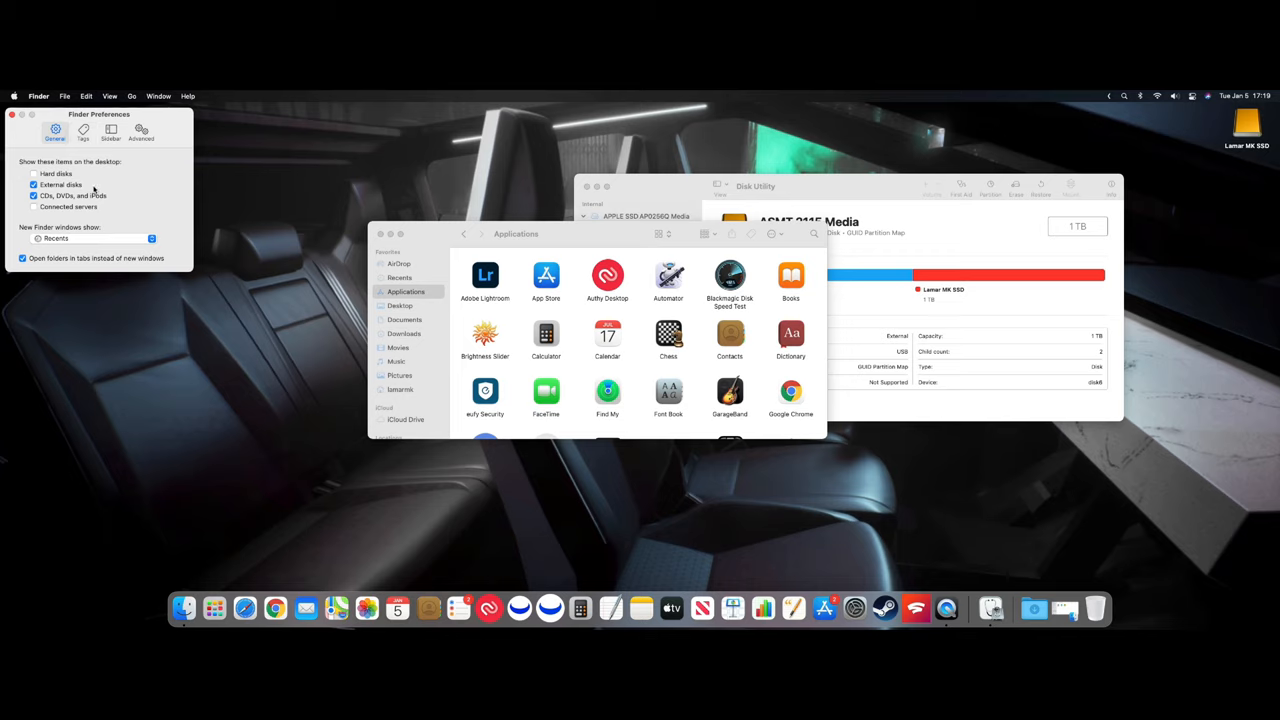
{"action": "left_click", "coordinate": [34, 184]}
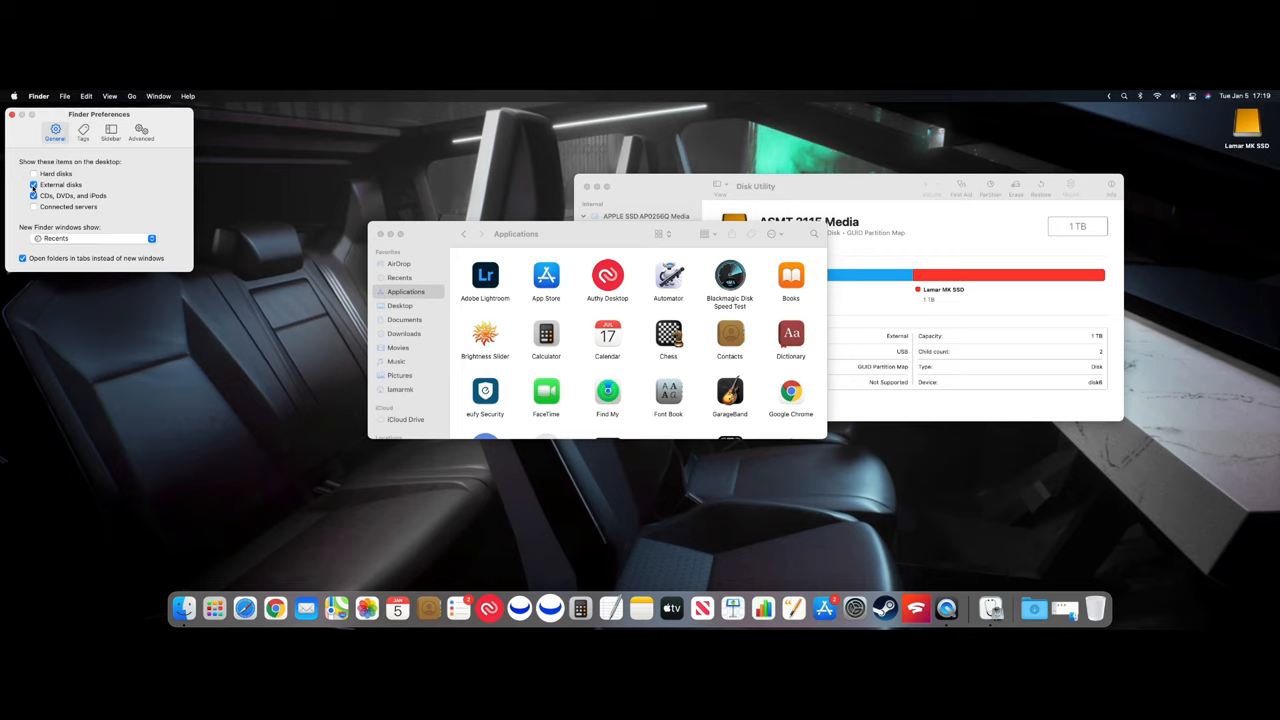
{"action": "left_click", "coordinate": [32, 184]}
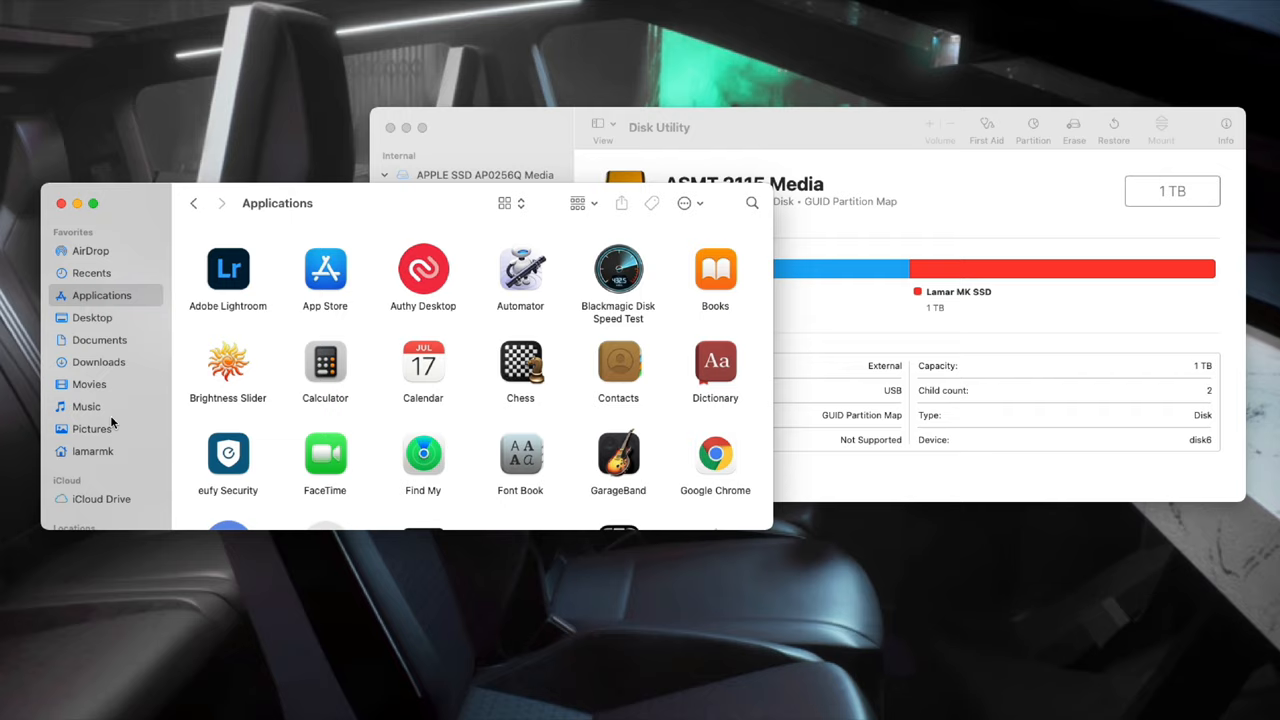
Open the Lamar MK SSD drive from the sidebar Locations.
{"action": "scroll", "scroll_direction": "down", "scroll_amount": 3}
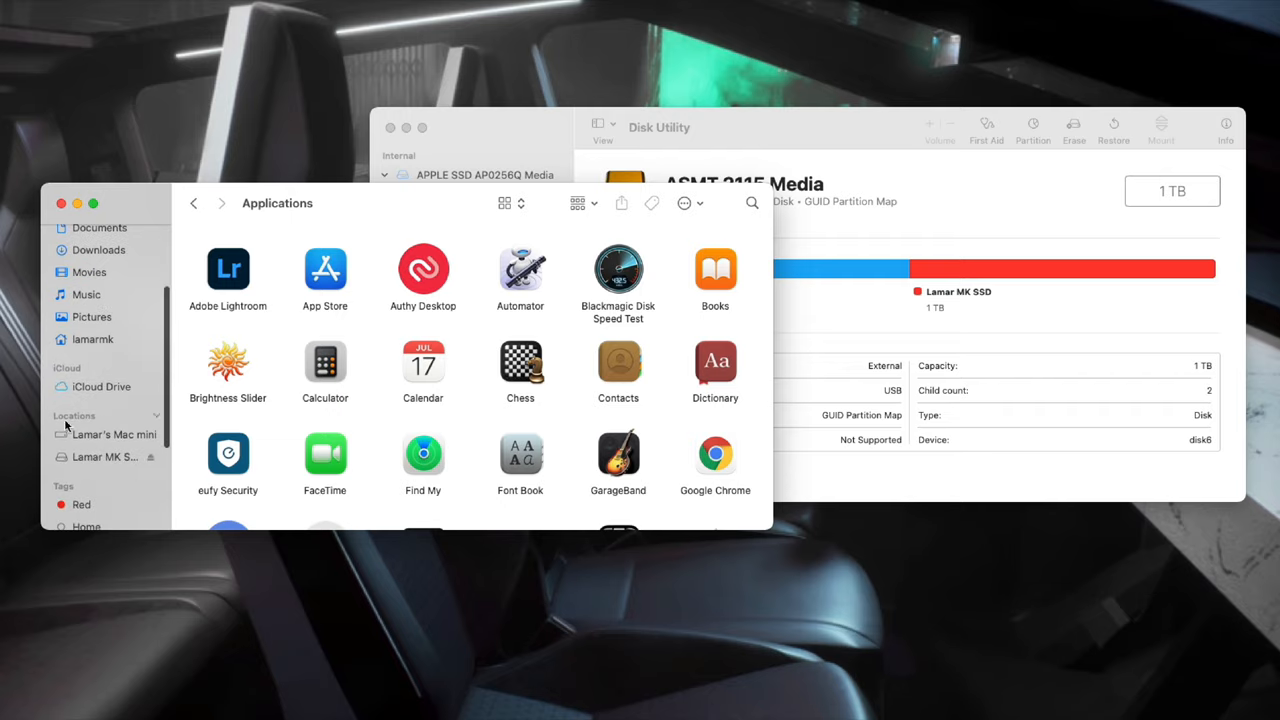
{"action": "left_click", "coordinate": [104, 456]}
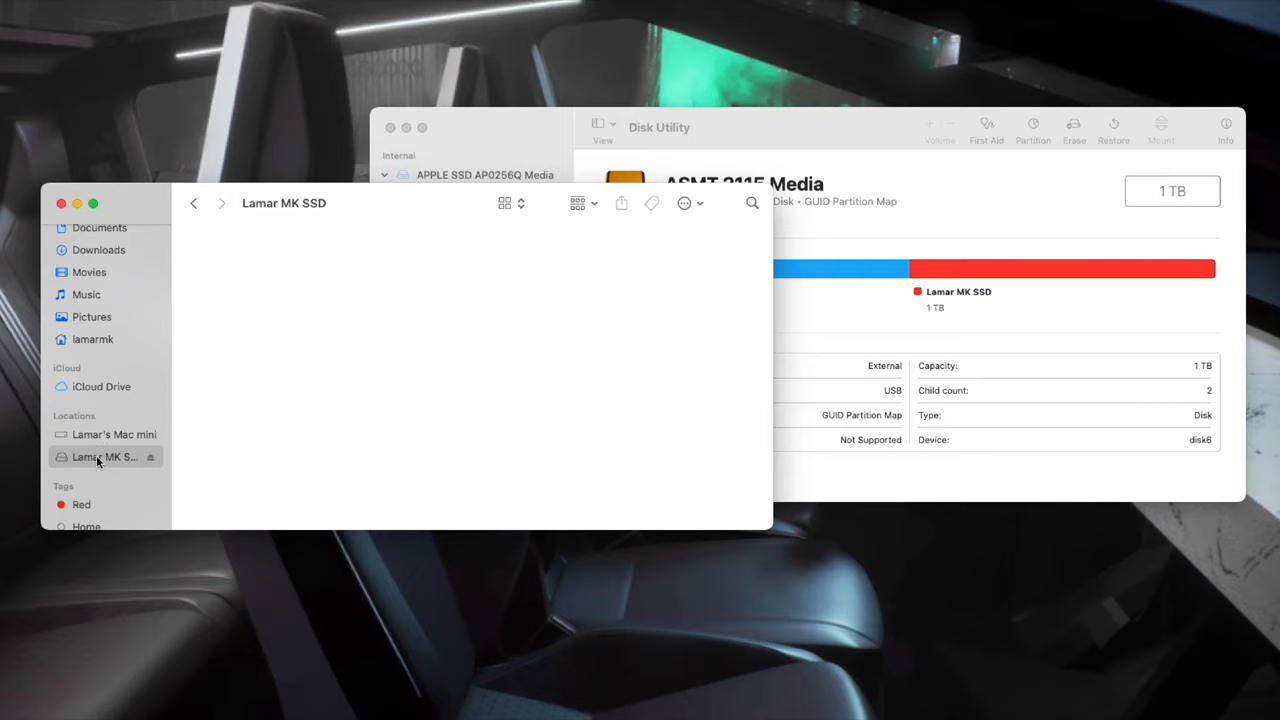
{"action": "mouse_move", "coordinate": [272, 424]}
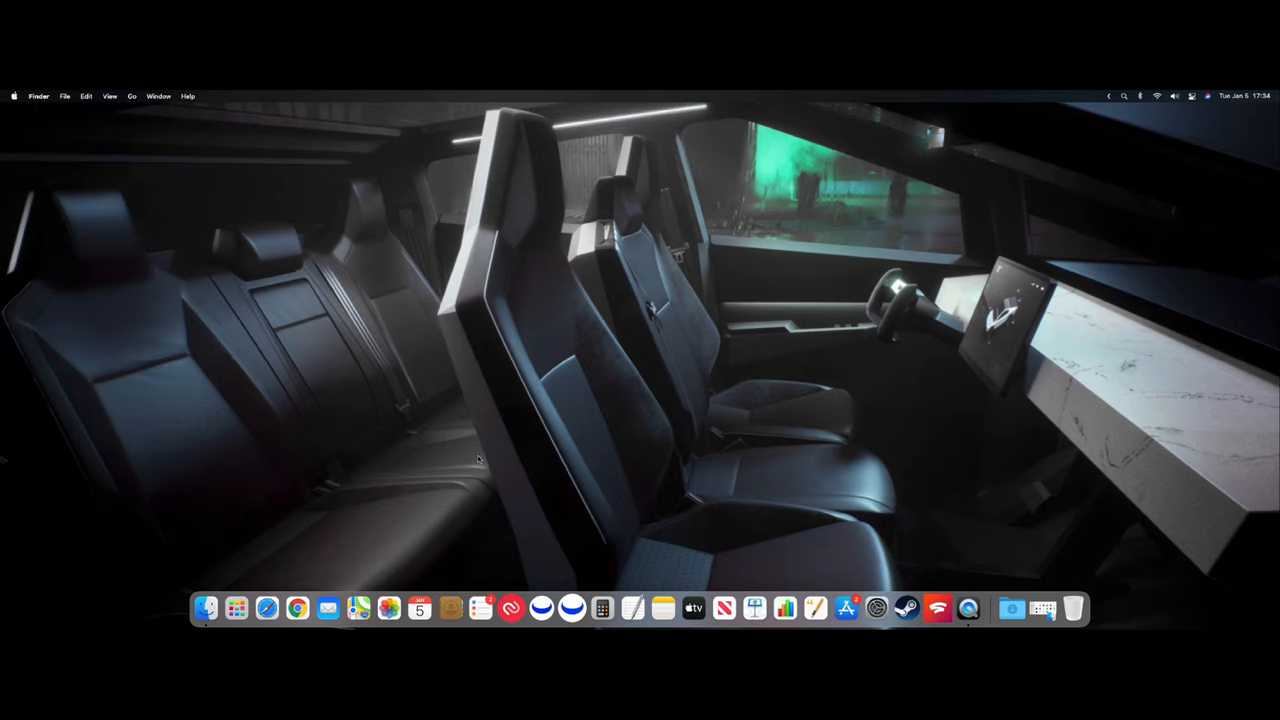
{"action": "mouse_move", "coordinate": [248, 516]}
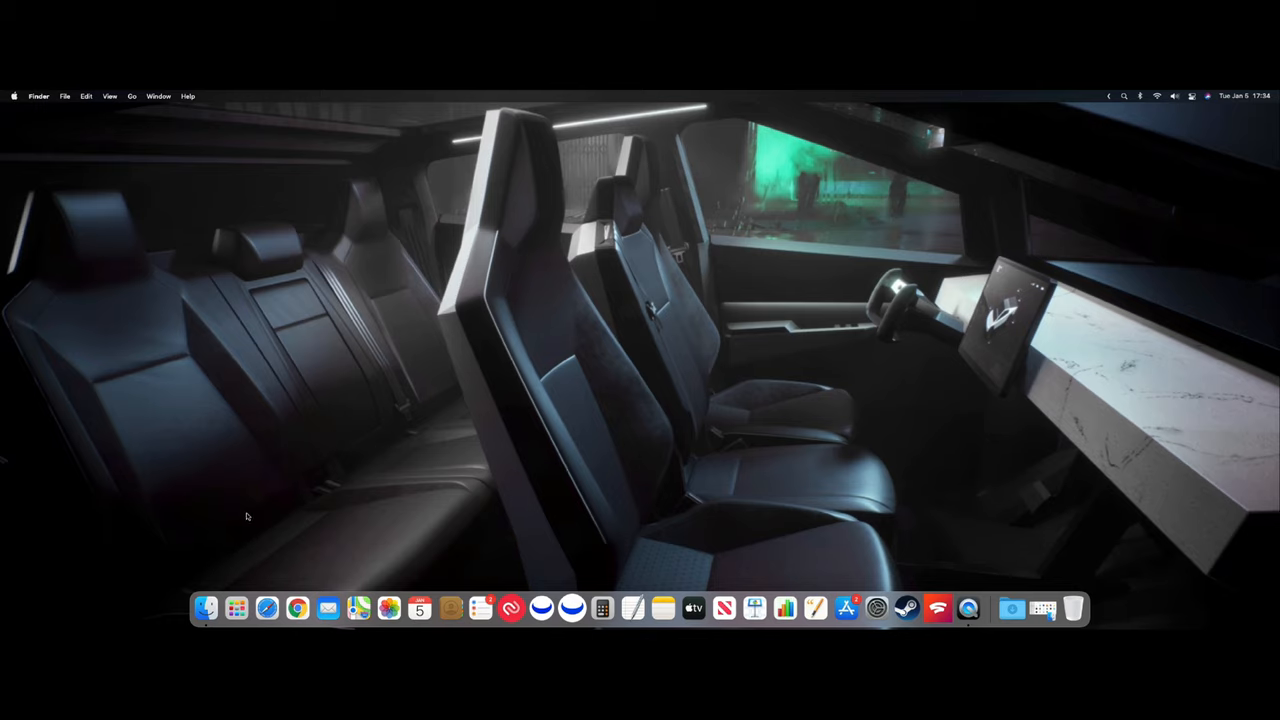
{"action": "mouse_move", "coordinate": [252, 540]}
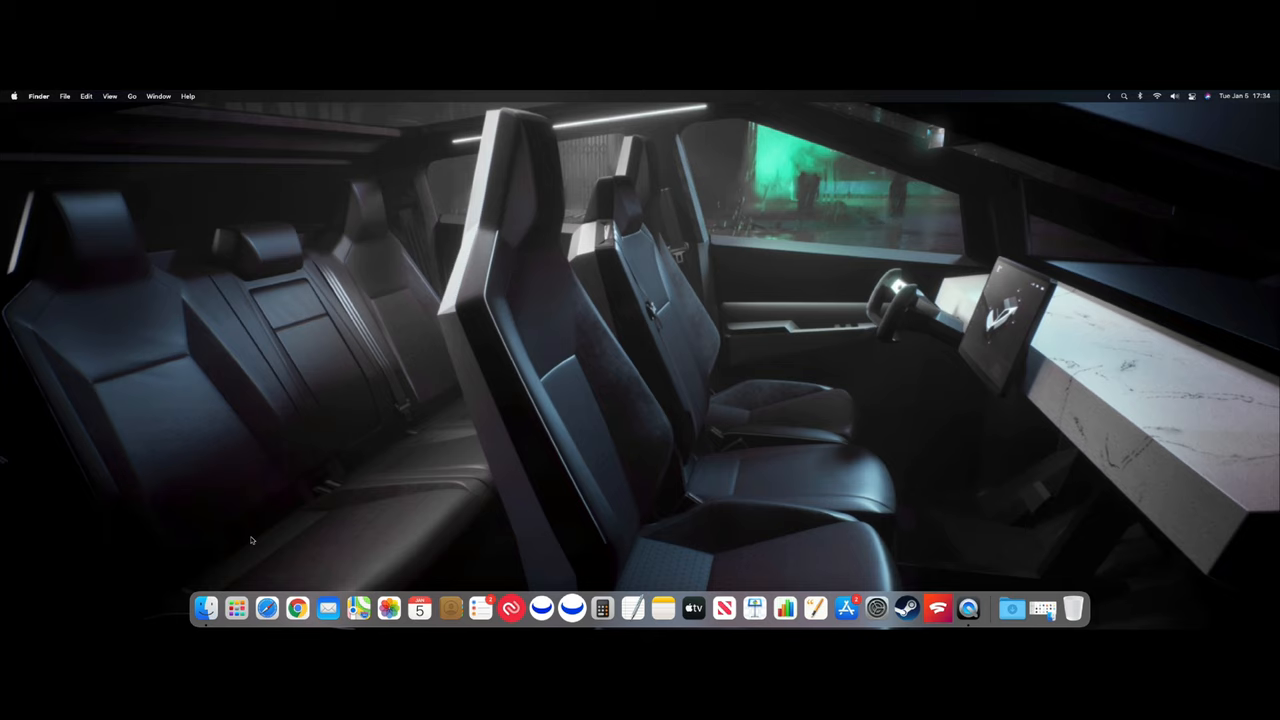
Bring up a fresh Finder window from the Dock.
{"action": "left_click", "coordinate": [206, 608]}
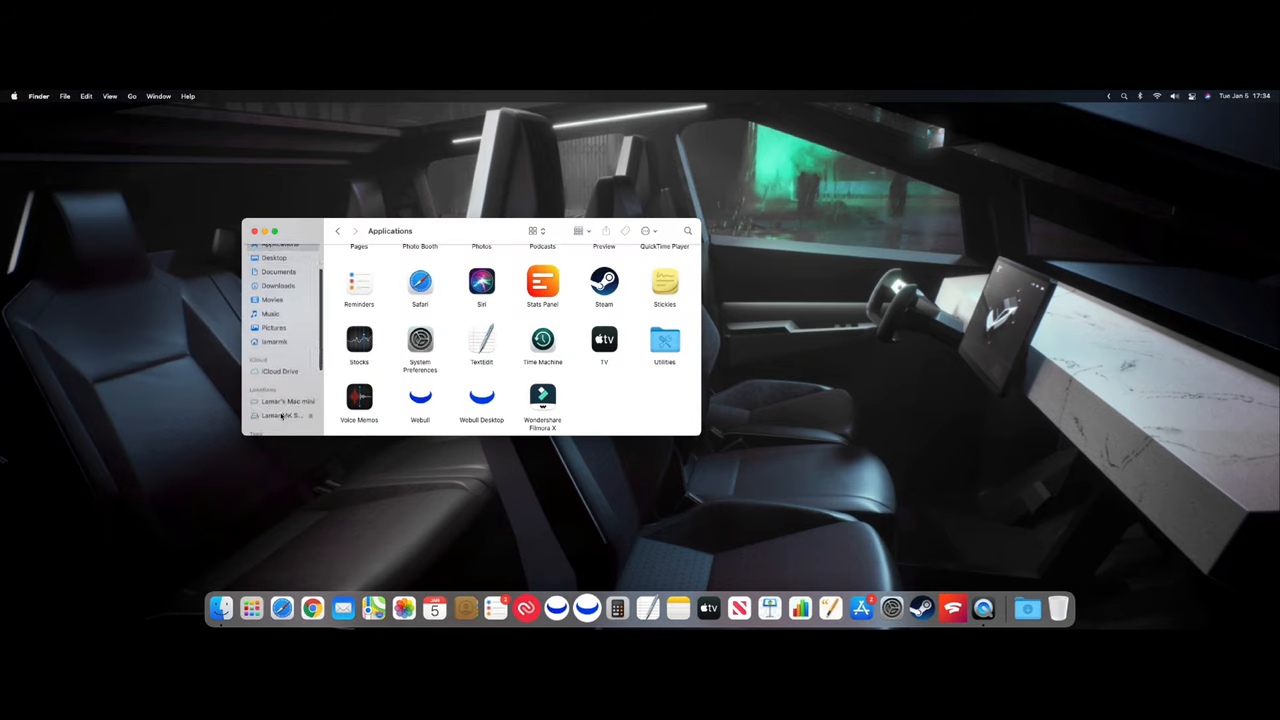
Open Lamar MK SSD in a second Finder window beside Applications.
{"action": "left_click", "coordinate": [284, 414]}
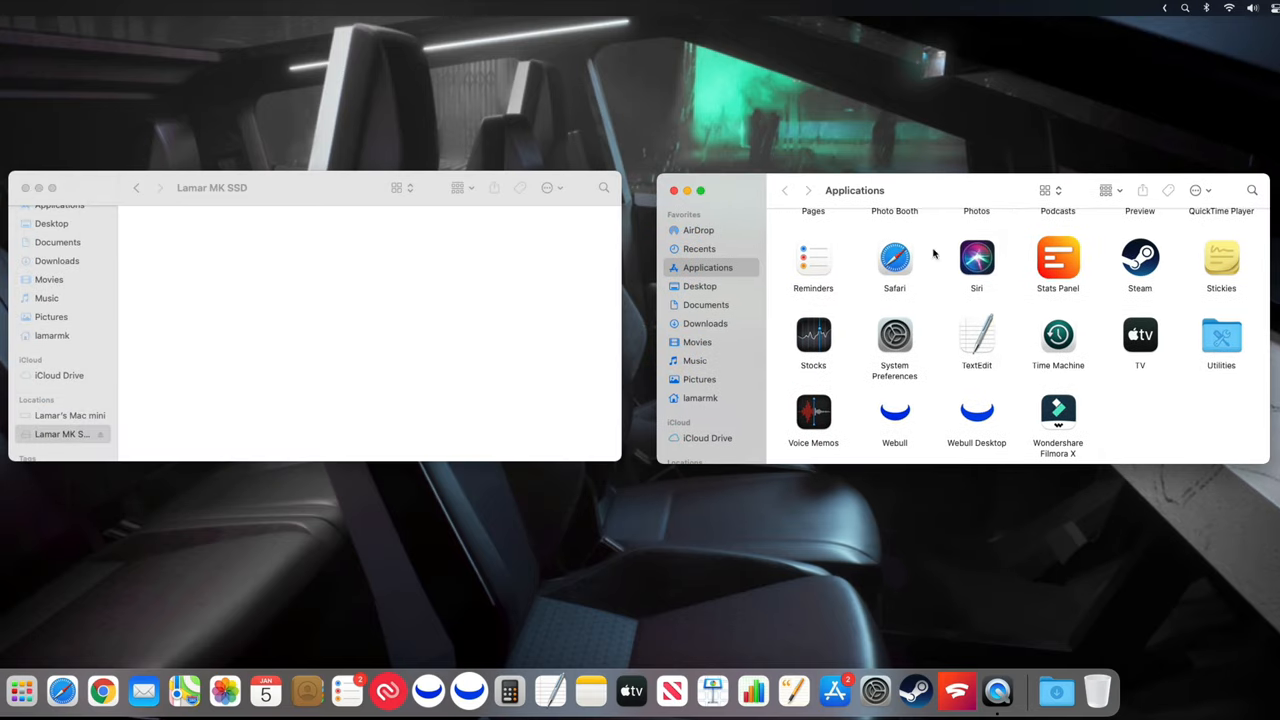
{"action": "mouse_move", "coordinate": [1058, 412]}
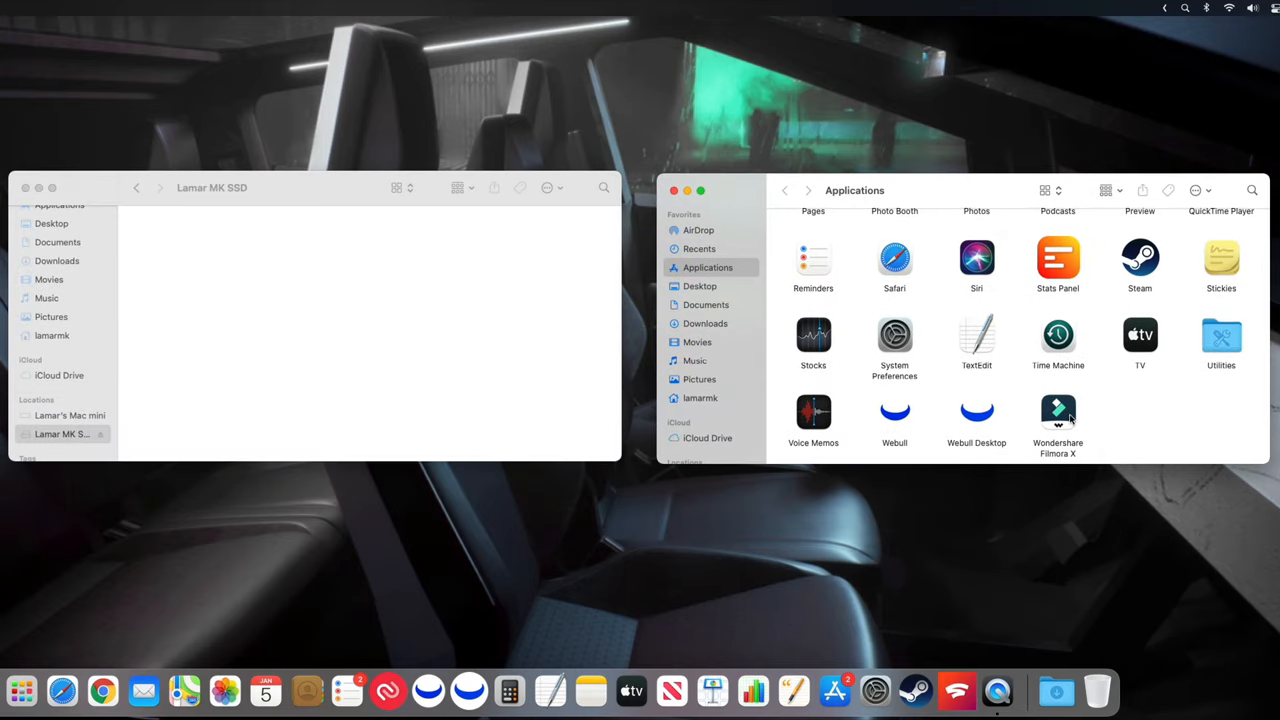
{"action": "mouse_move", "coordinate": [976, 428]}
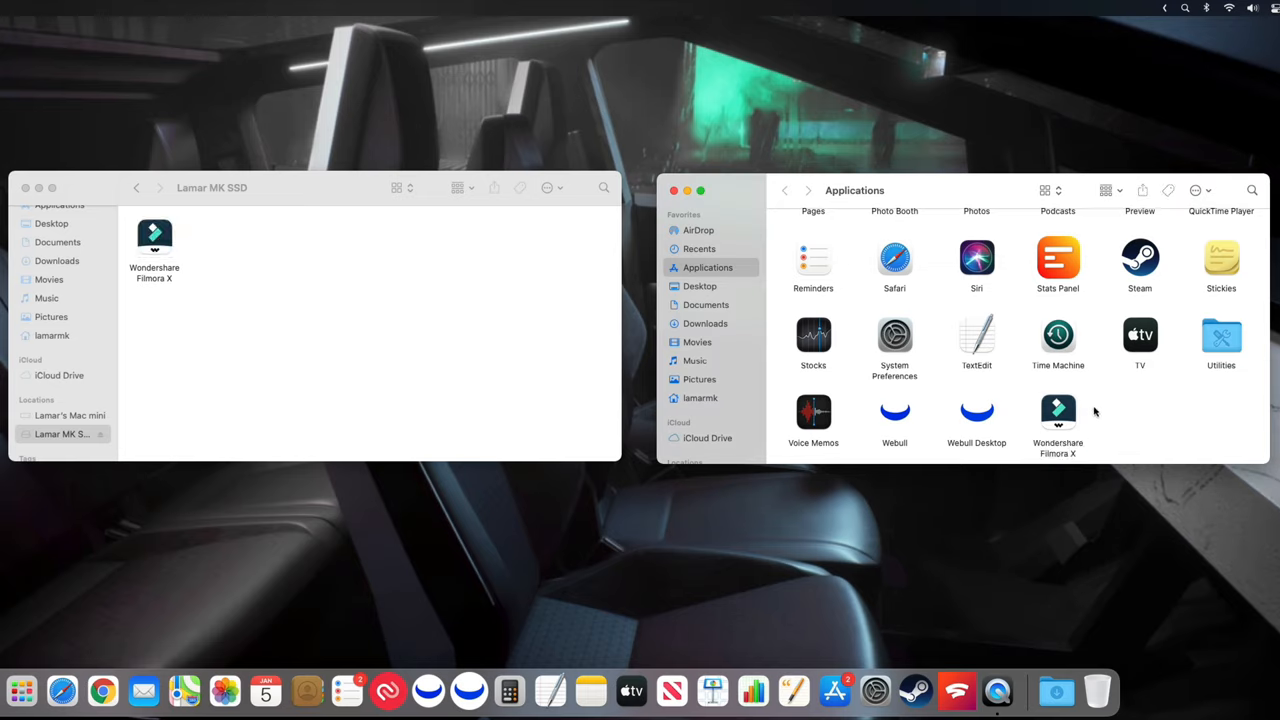
Move Wondershare Filmora X from Applications to Trash and select the SSD copy.
{"action": "right_click", "coordinate": [1058, 412]}
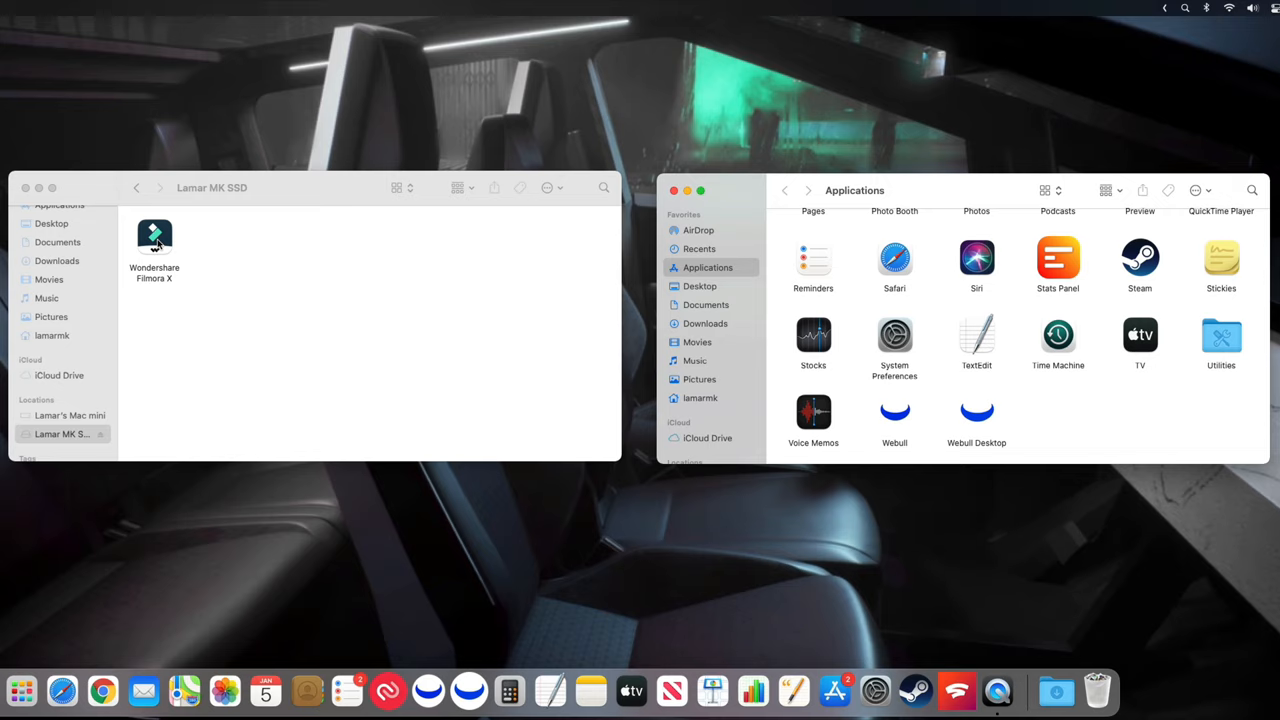
{"action": "left_click", "coordinate": [156, 240]}
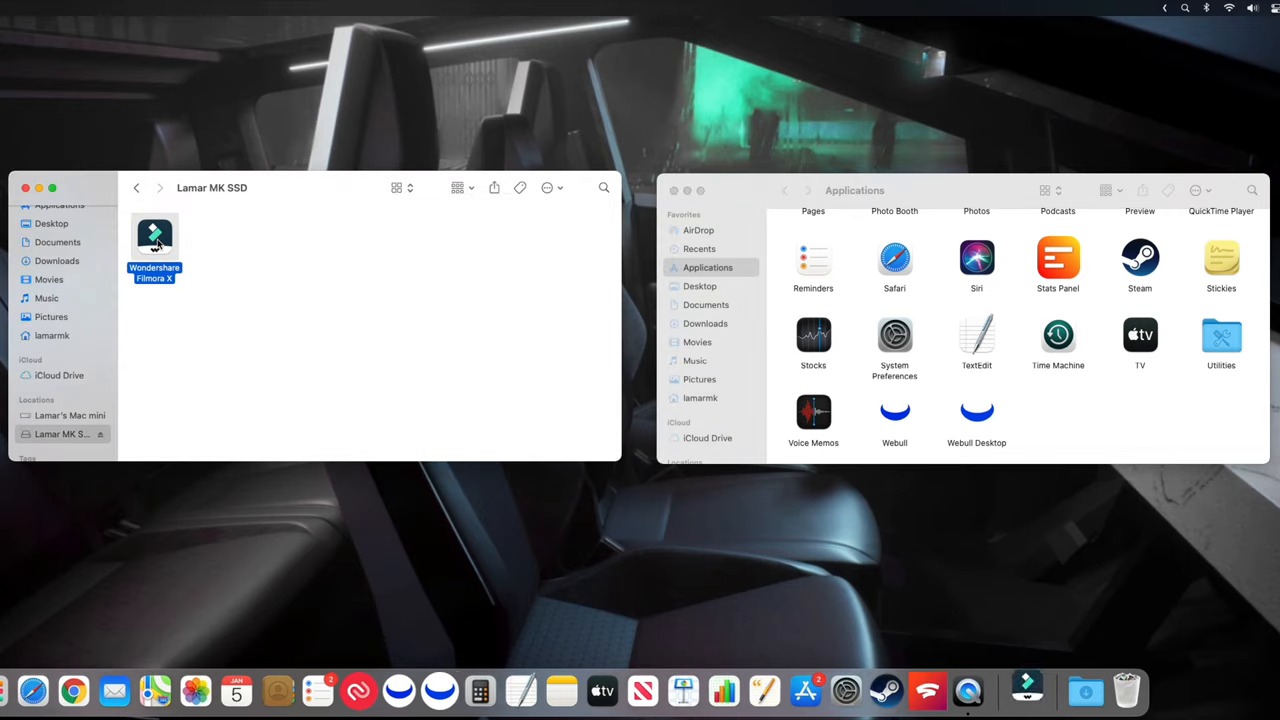
{"action": "double_click", "coordinate": [154, 240]}
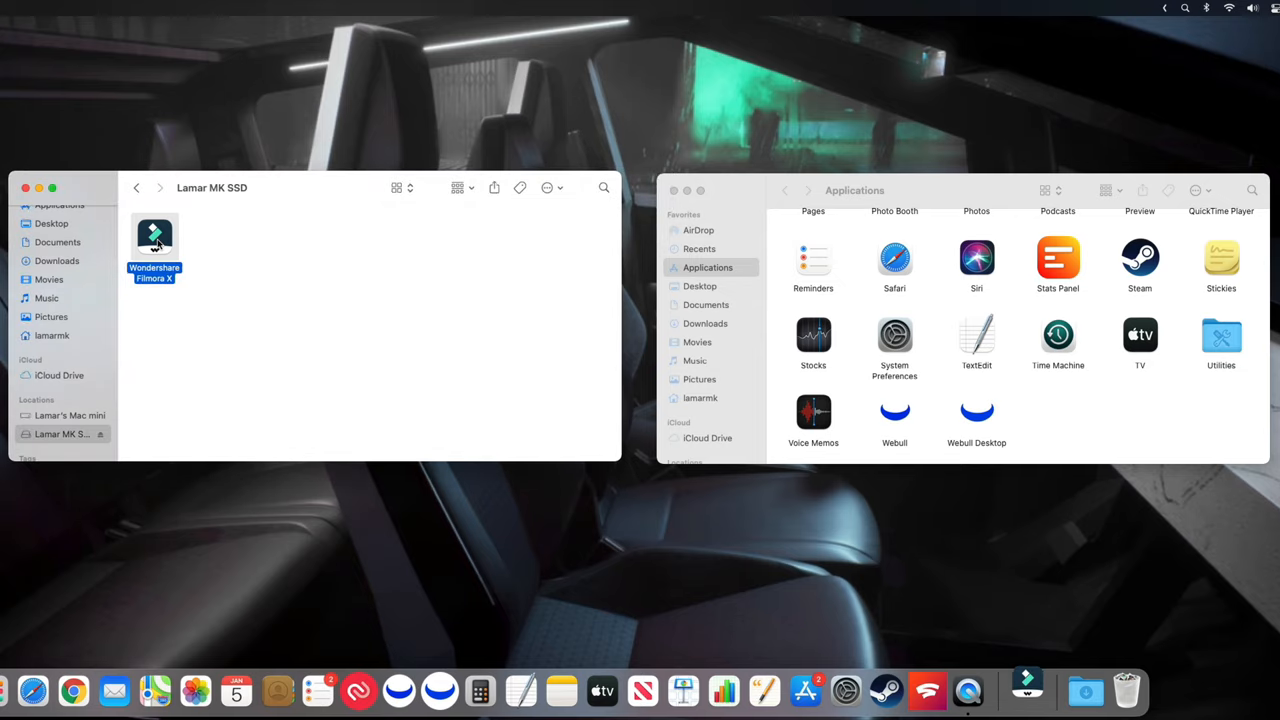
{"action": "double_click", "coordinate": [154, 236]}
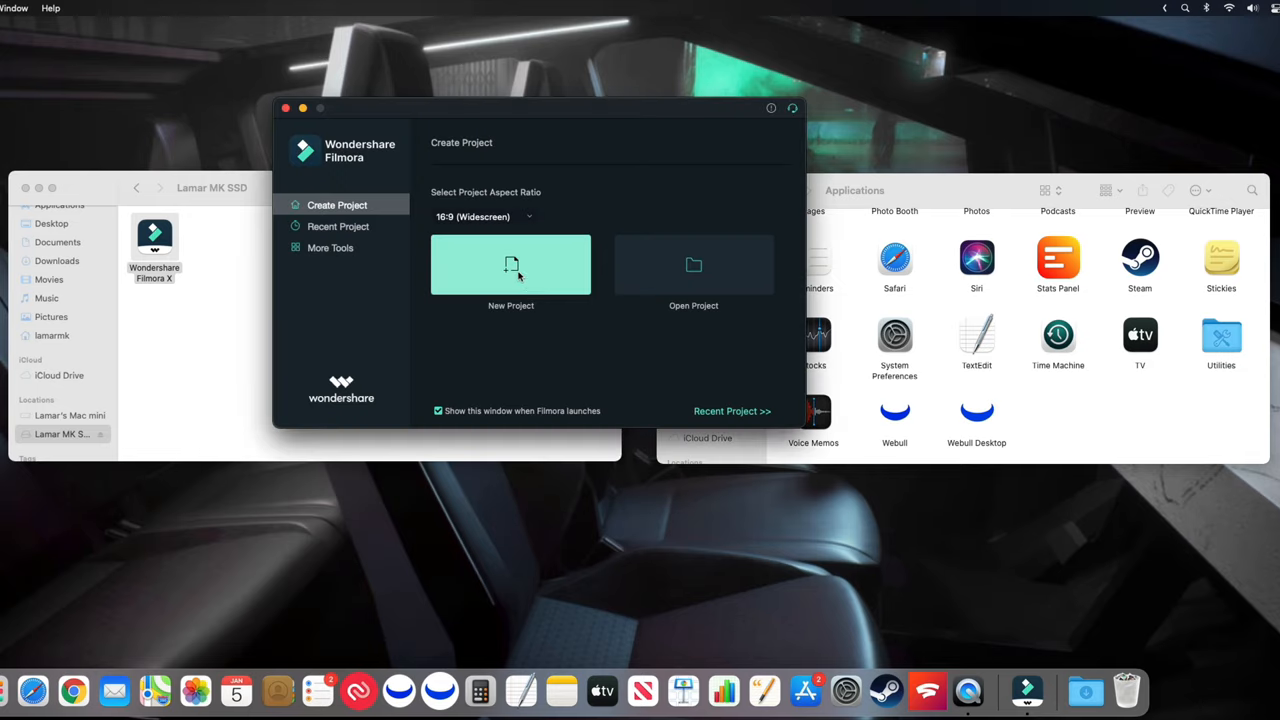
{"action": "left_click", "coordinate": [510, 264]}
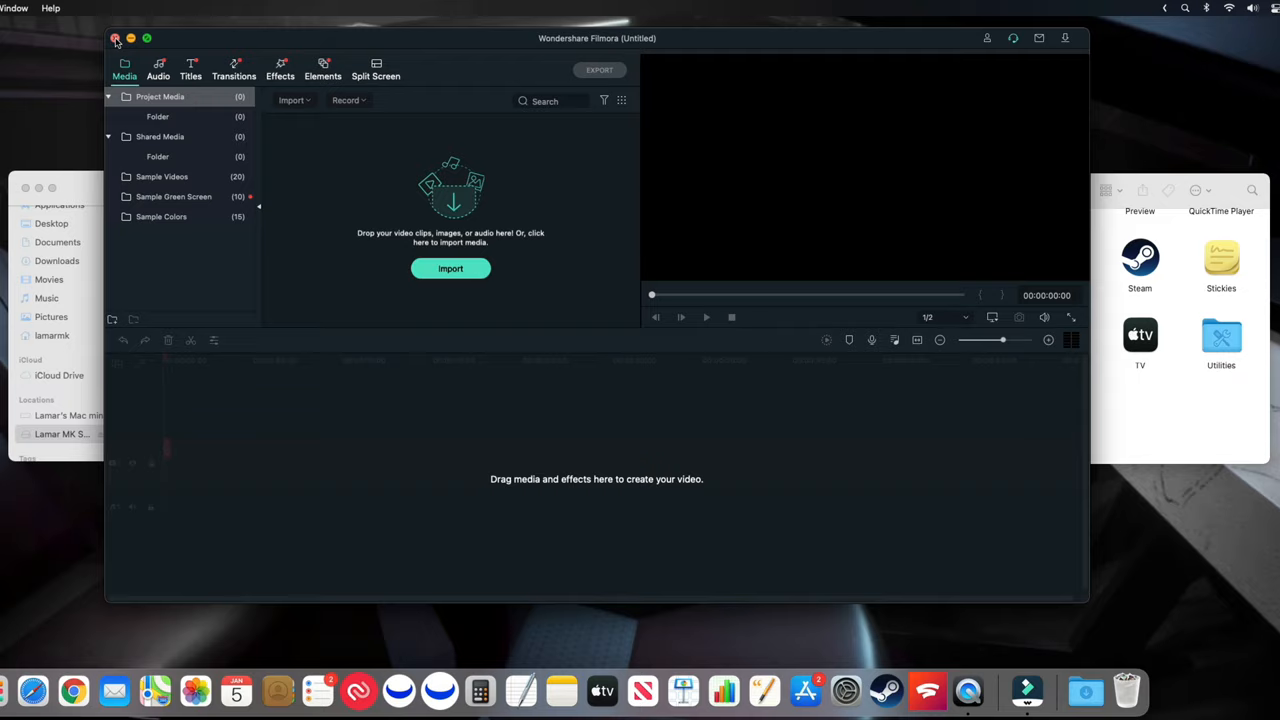
{"action": "left_click", "coordinate": [116, 38]}
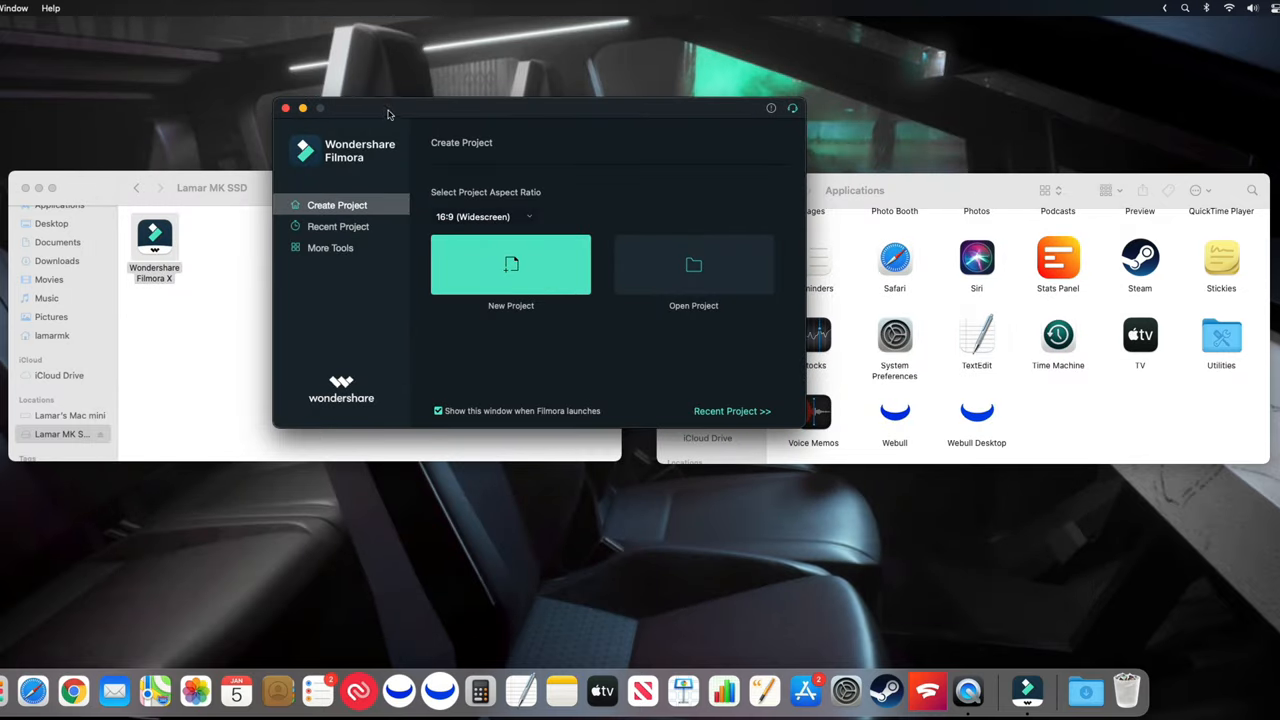
{"action": "left_click", "coordinate": [284, 108]}
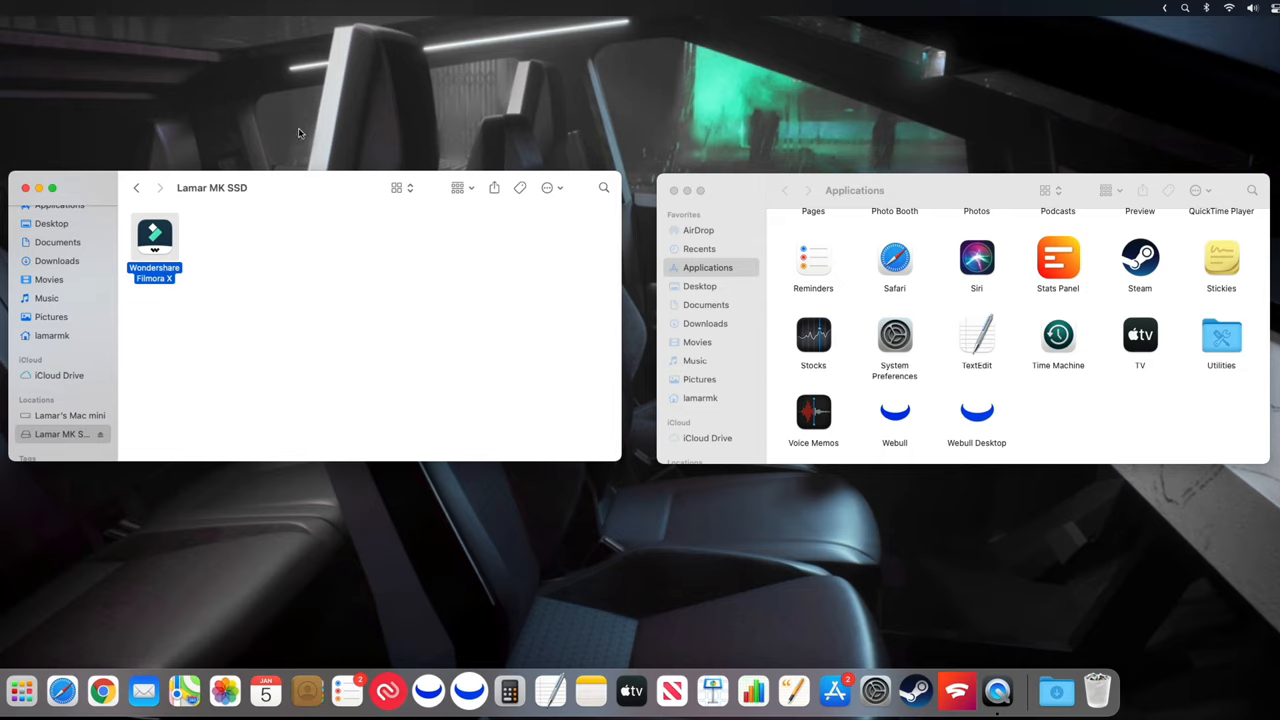
{"action": "mouse_move", "coordinate": [436, 680]}
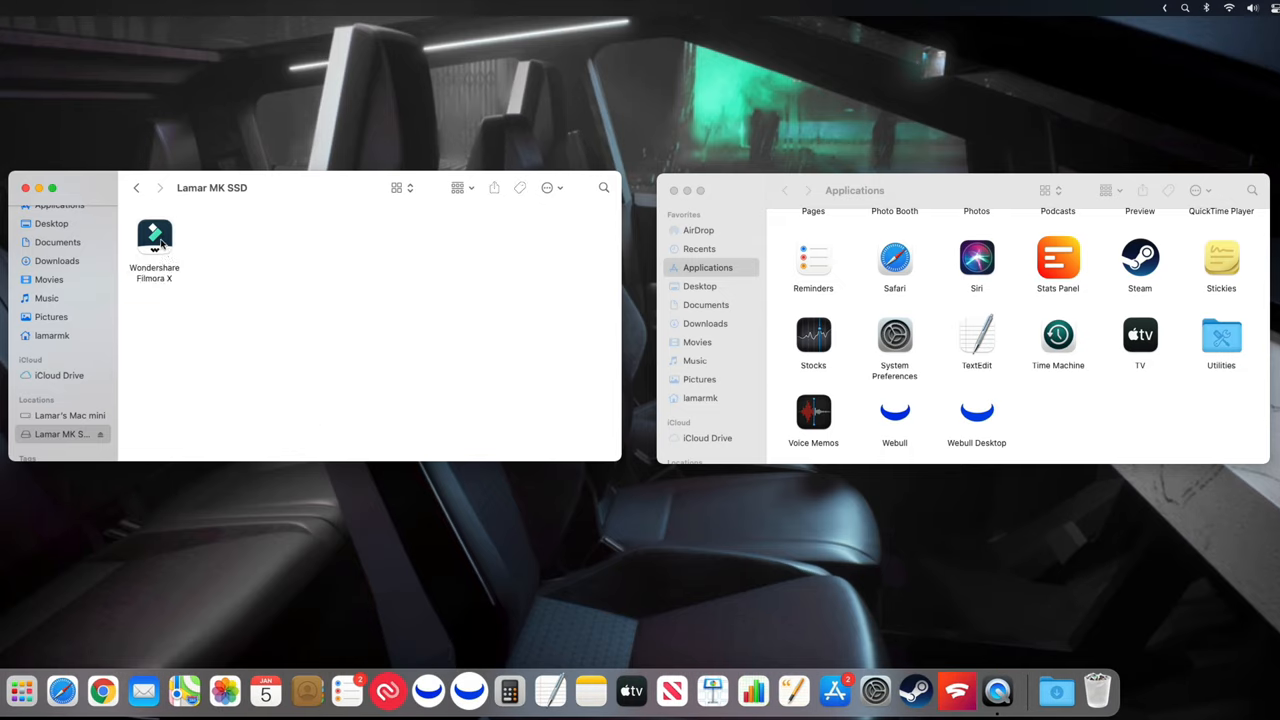
Make an alias of Filmora X on the SSD and place it on the desktop.
{"action": "right_click", "coordinate": [154, 236]}
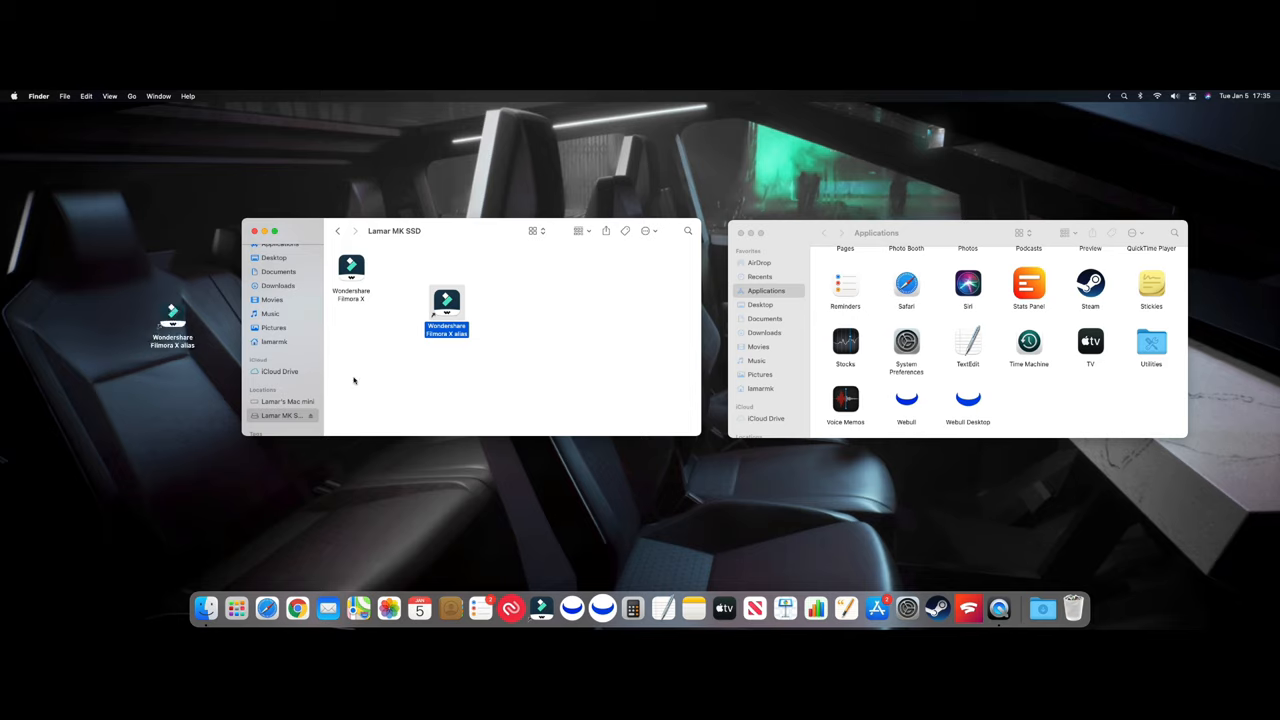
{"action": "mouse_move", "coordinate": [538, 608]}
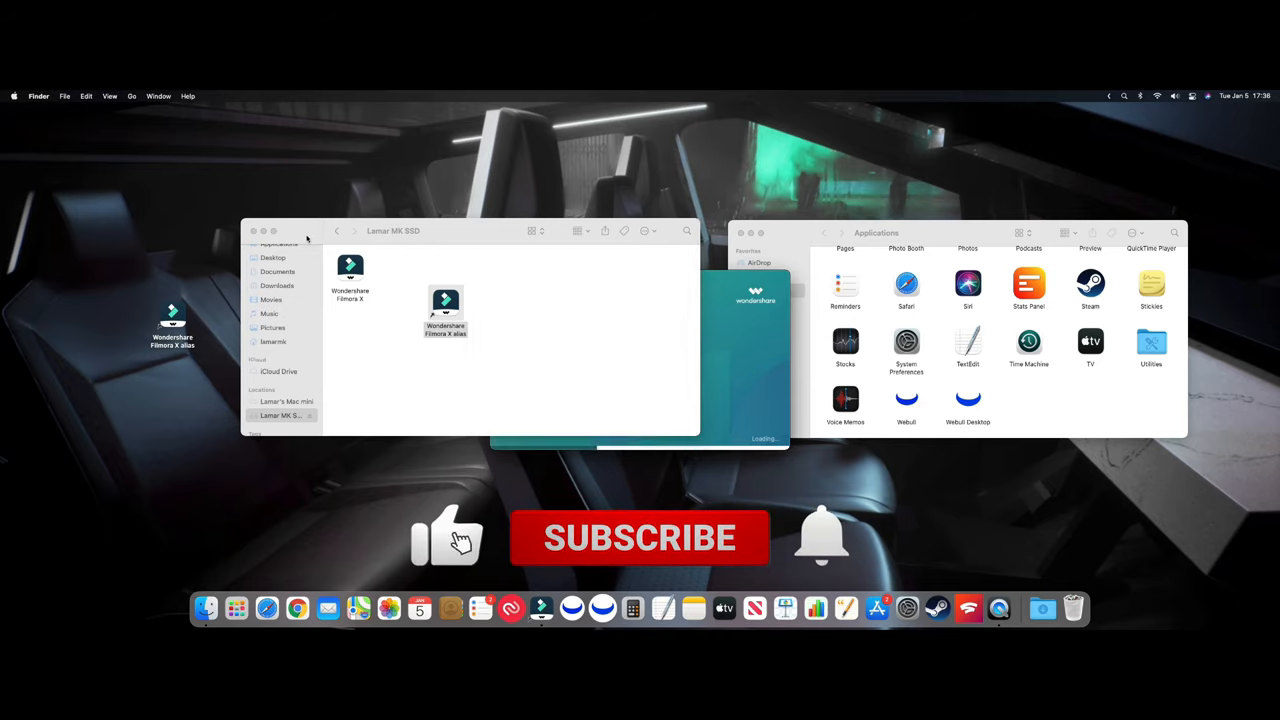
{"action": "left_click", "coordinate": [444, 312]}
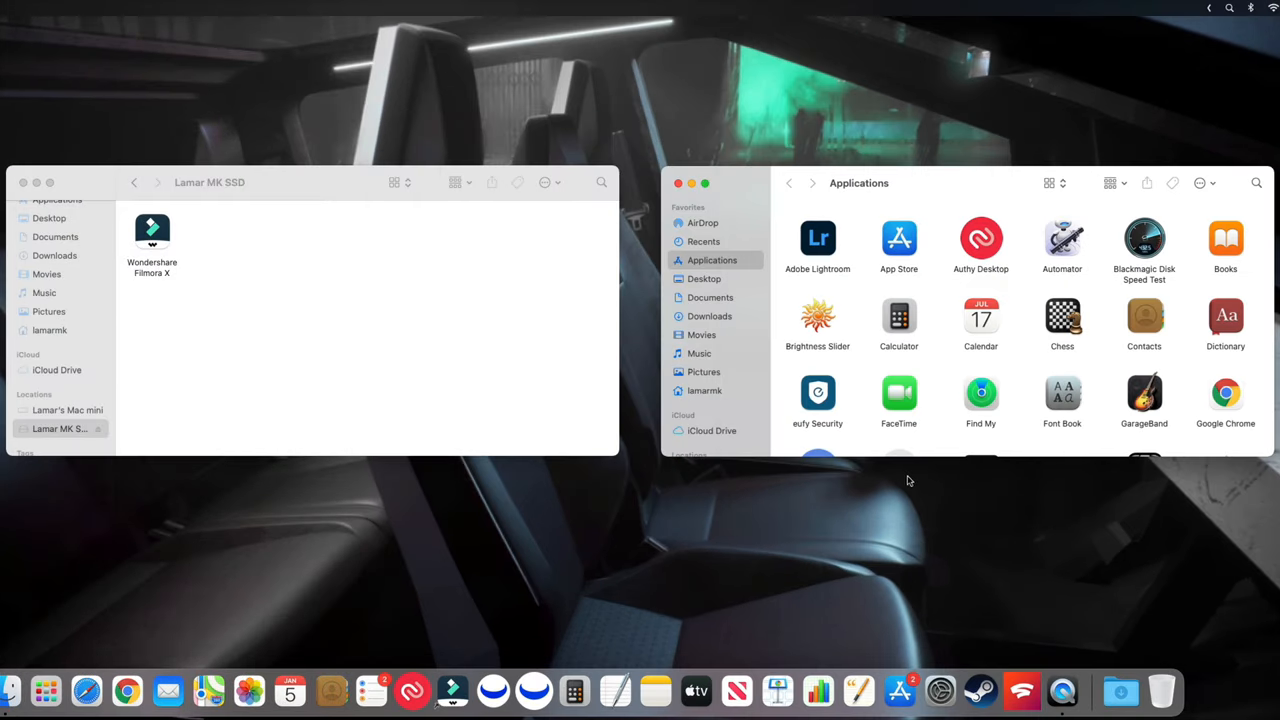
{"action": "mouse_move", "coordinate": [916, 256]}
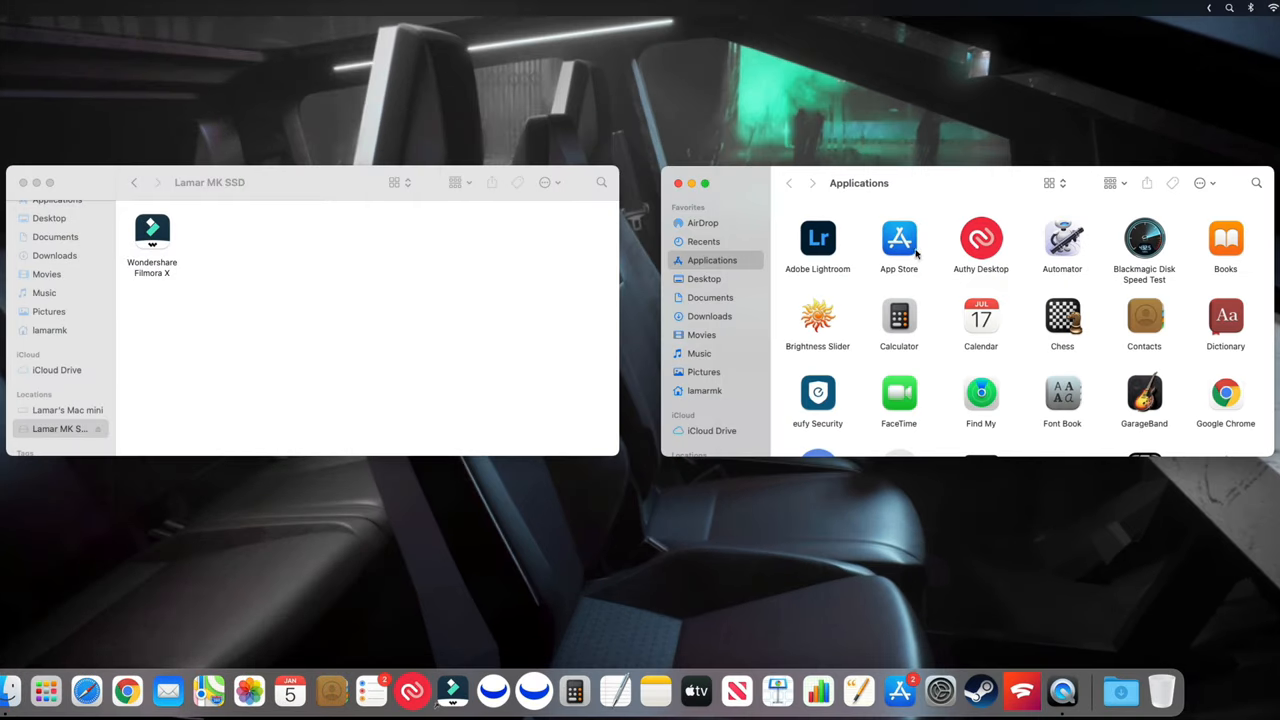
{"action": "mouse_move", "coordinate": [442, 256]}
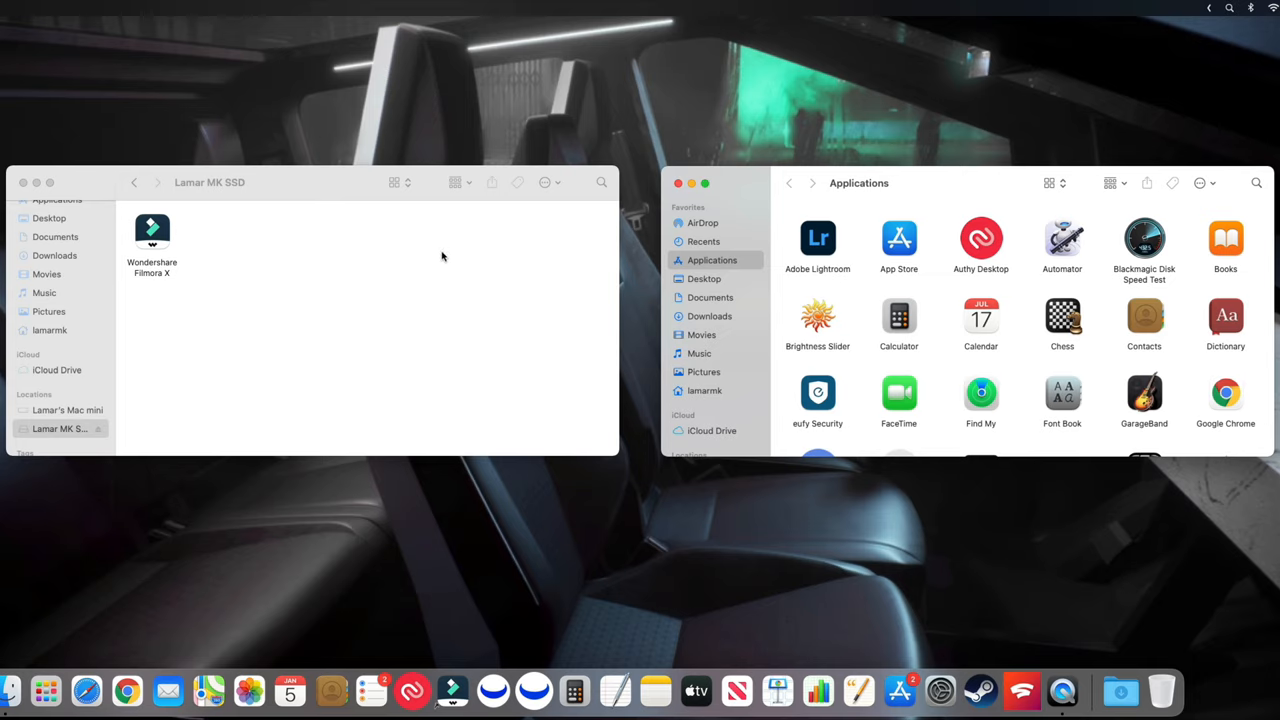
{"action": "mouse_move", "coordinate": [858, 256]}
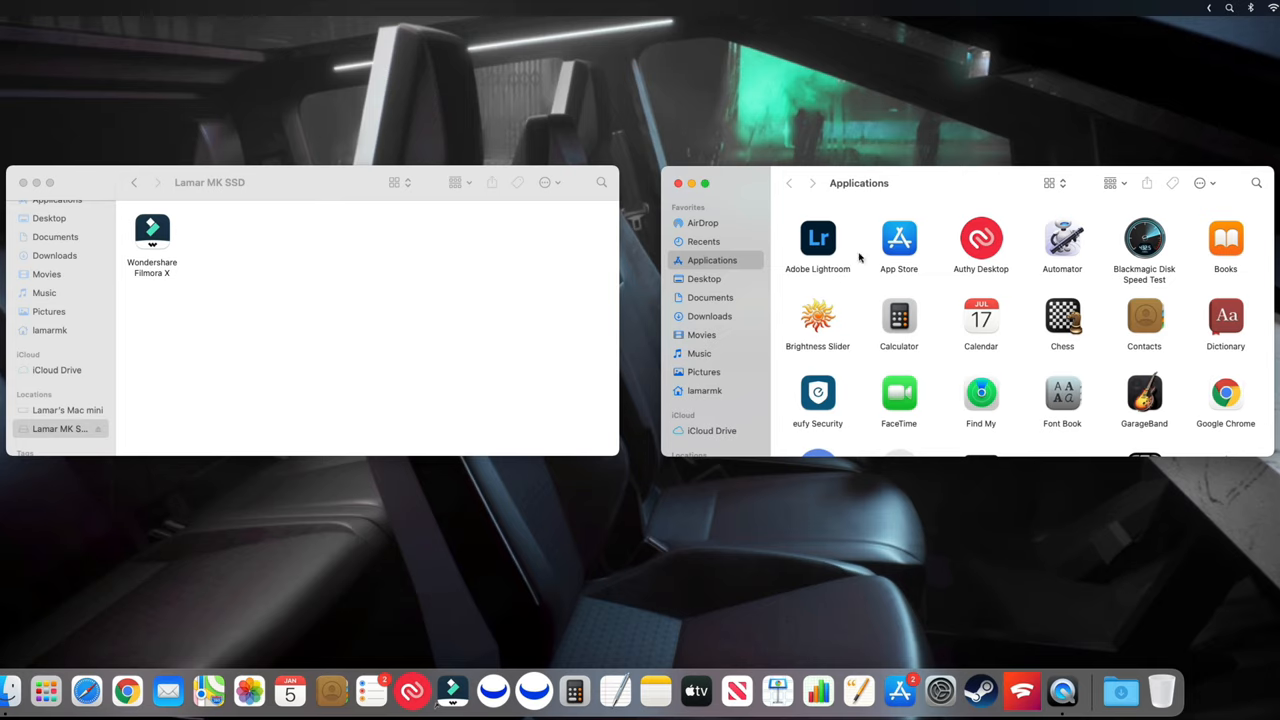
Drag Adobe Lightroom from Applications onto the Lamar MK SSD drive.
{"action": "left_click_drag", "start_coordinate": [816, 238], "coordinate": [202, 216]}
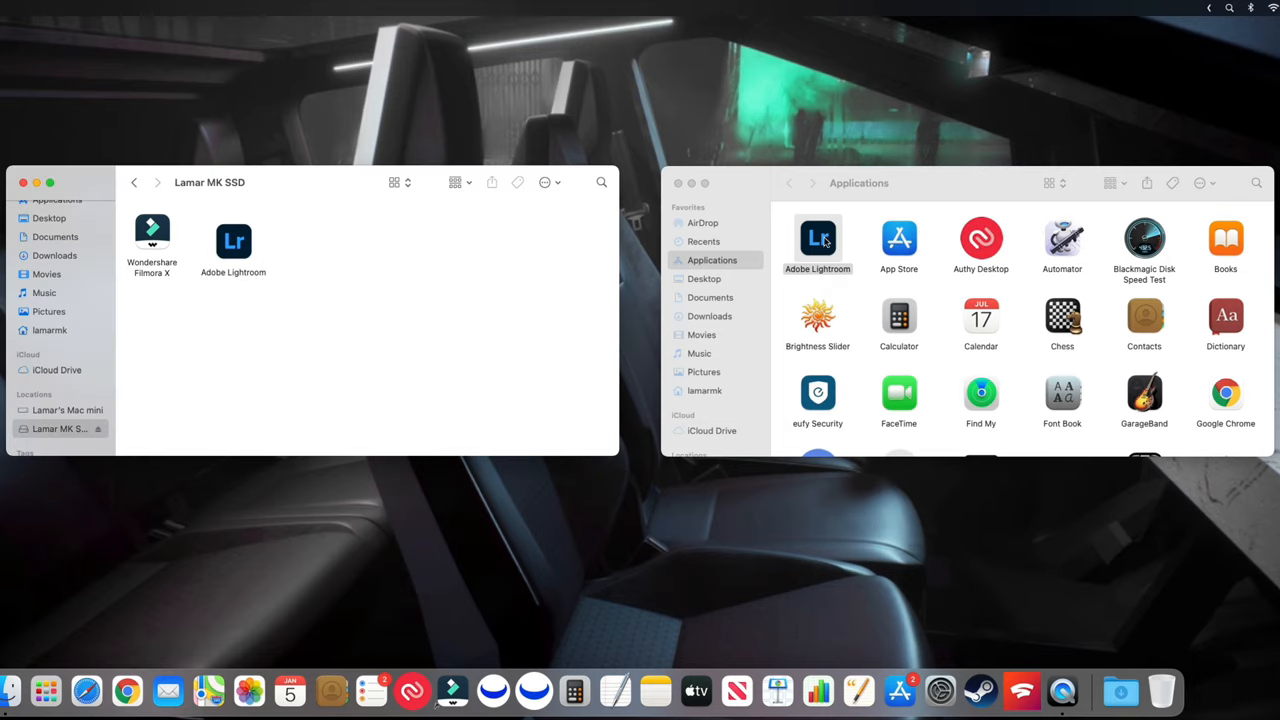
{"action": "mouse_move", "coordinate": [862, 288]}
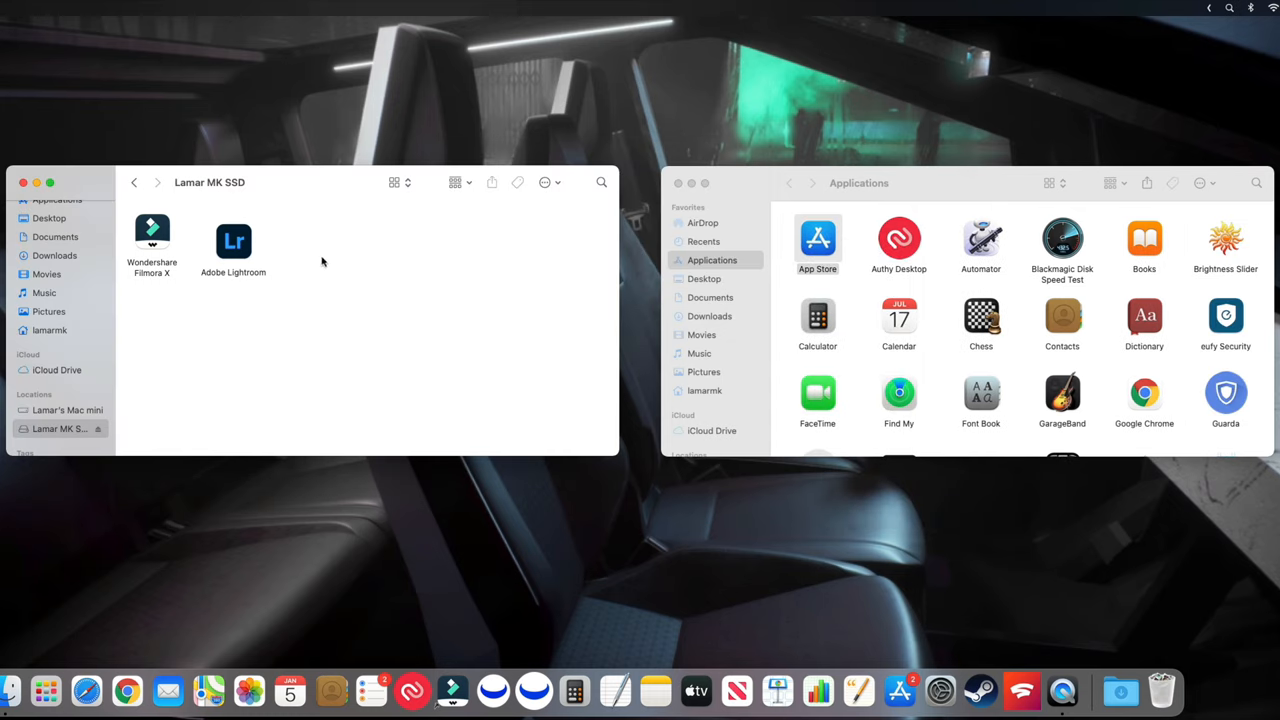
Launch Adobe Lightroom from the Lamar MK SSD window, triggering macOS app verification.
{"action": "left_click", "coordinate": [232, 240]}
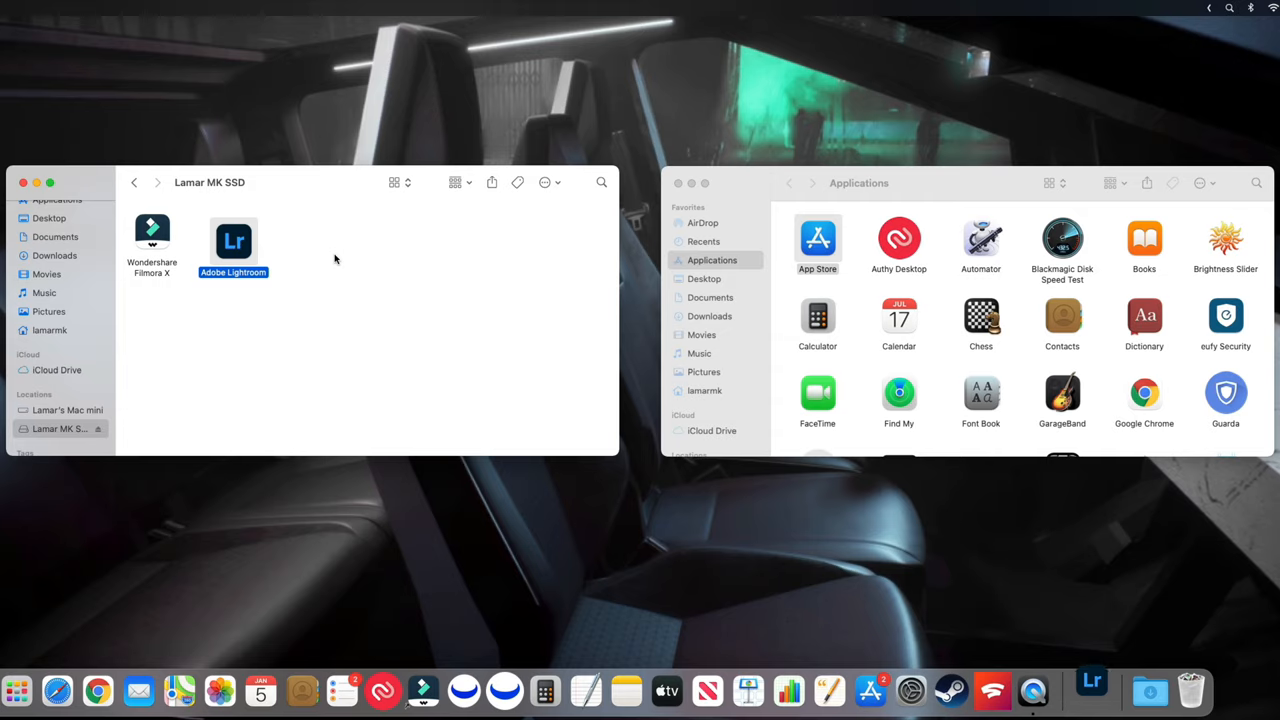
{"action": "double_click", "coordinate": [232, 240]}
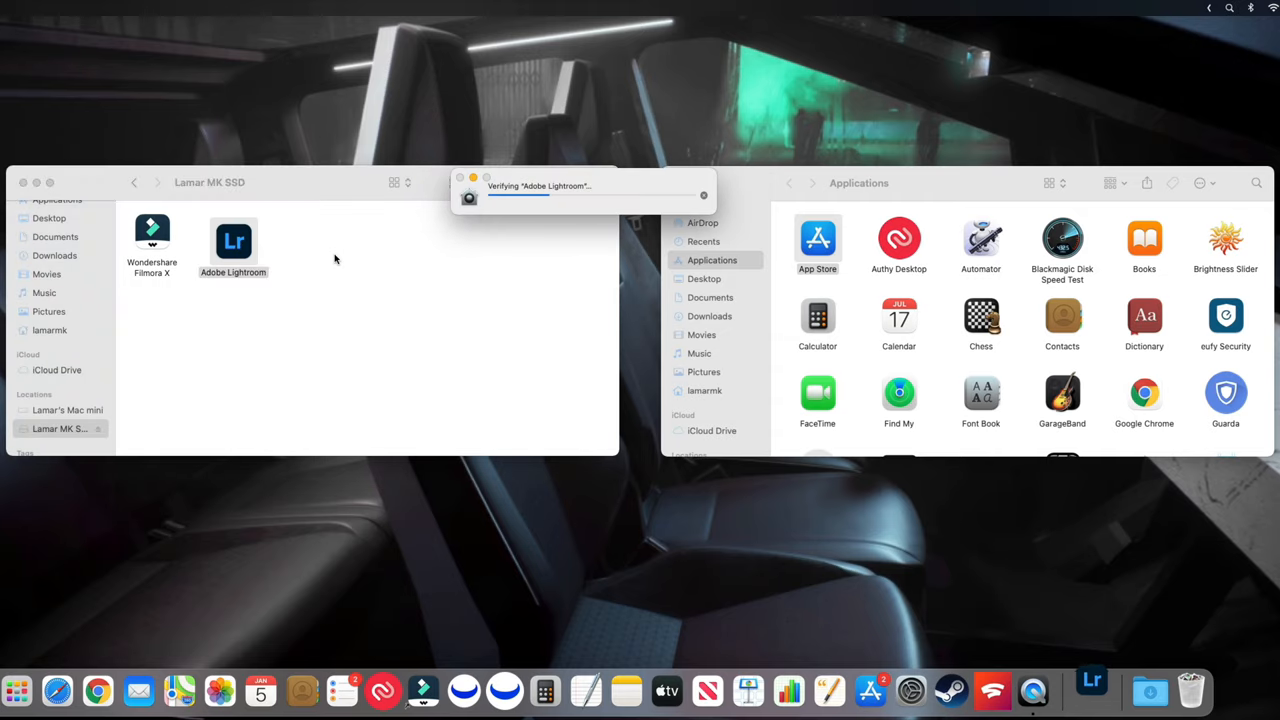
{"action": "mouse_move", "coordinate": [524, 264]}
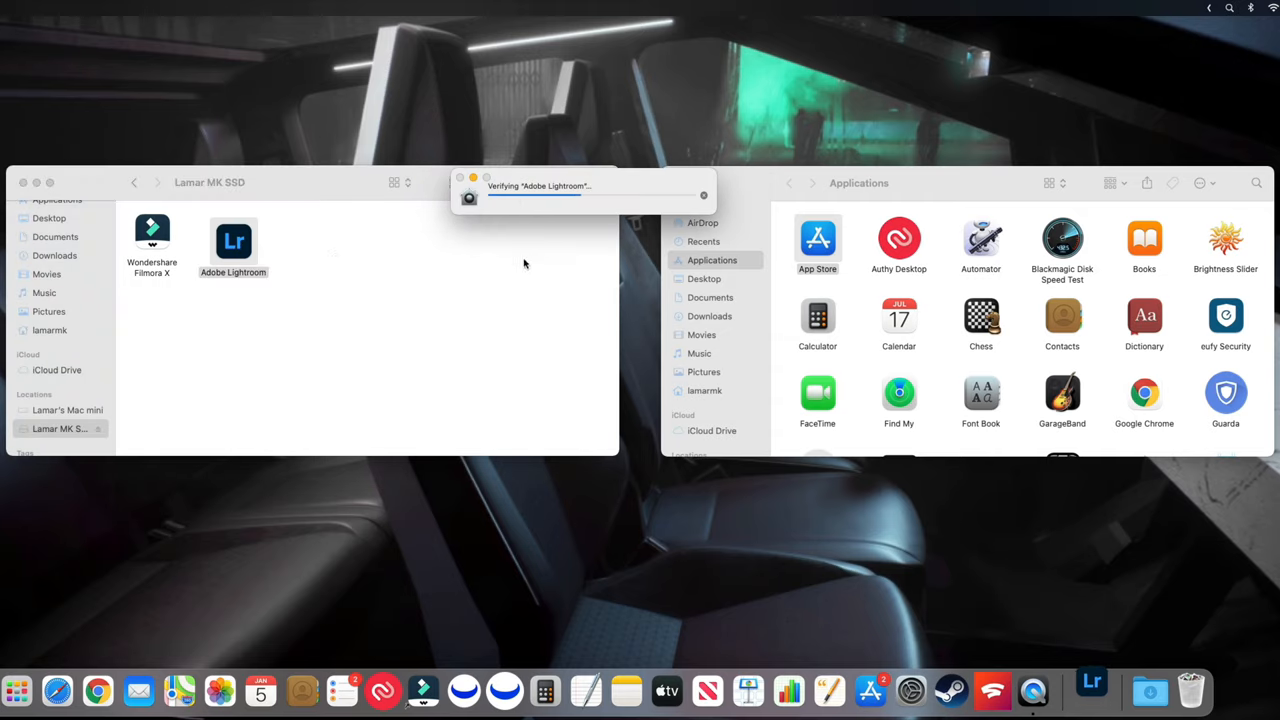
{"action": "mouse_move", "coordinate": [508, 220]}
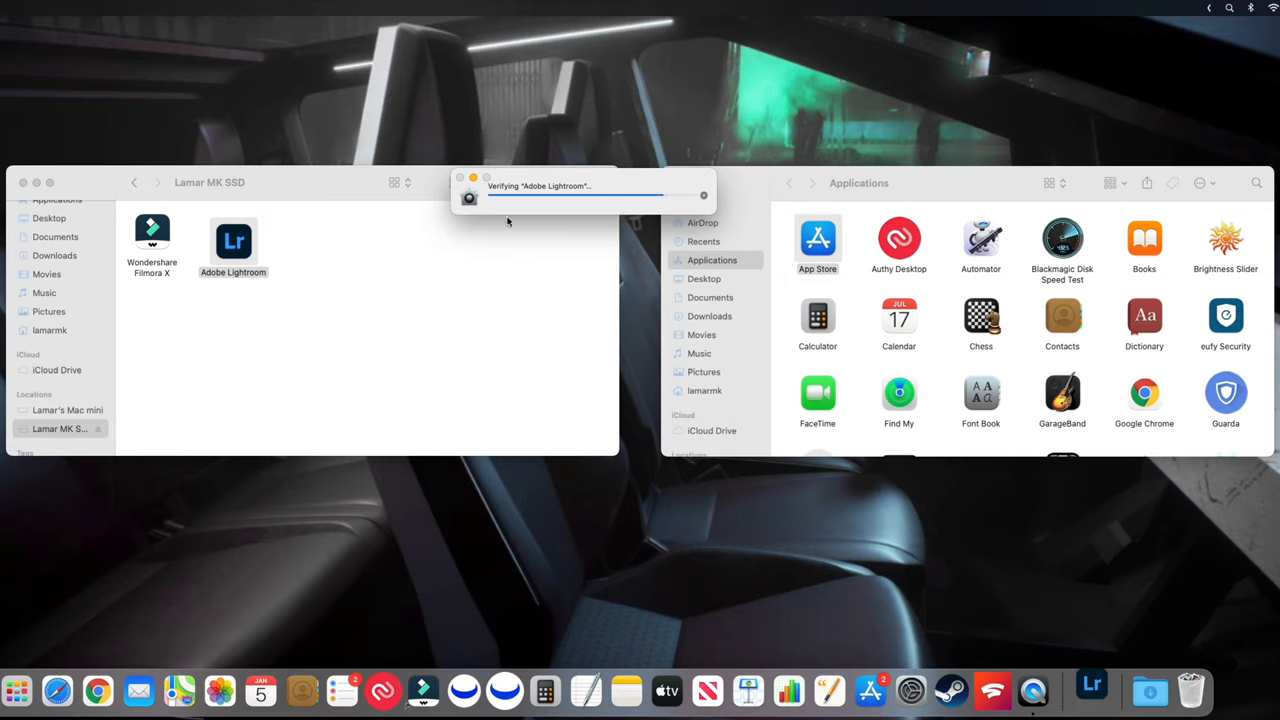
{"action": "mouse_move", "coordinate": [506, 236]}
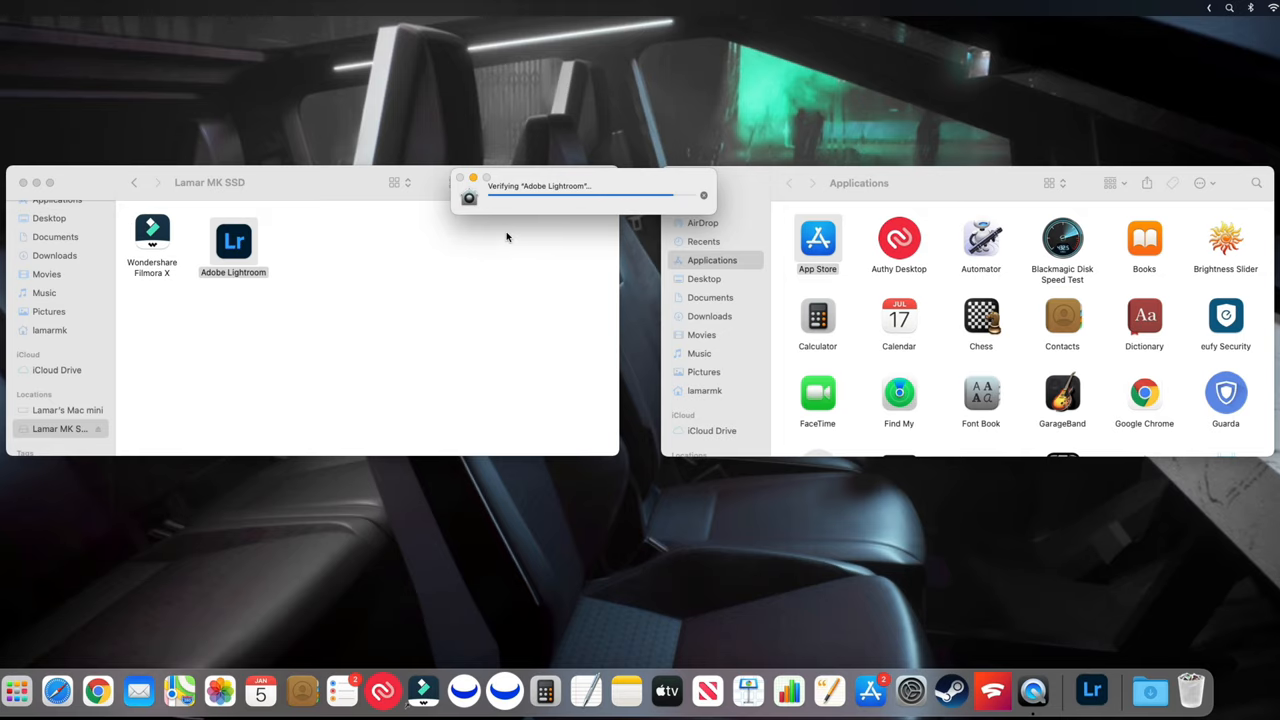